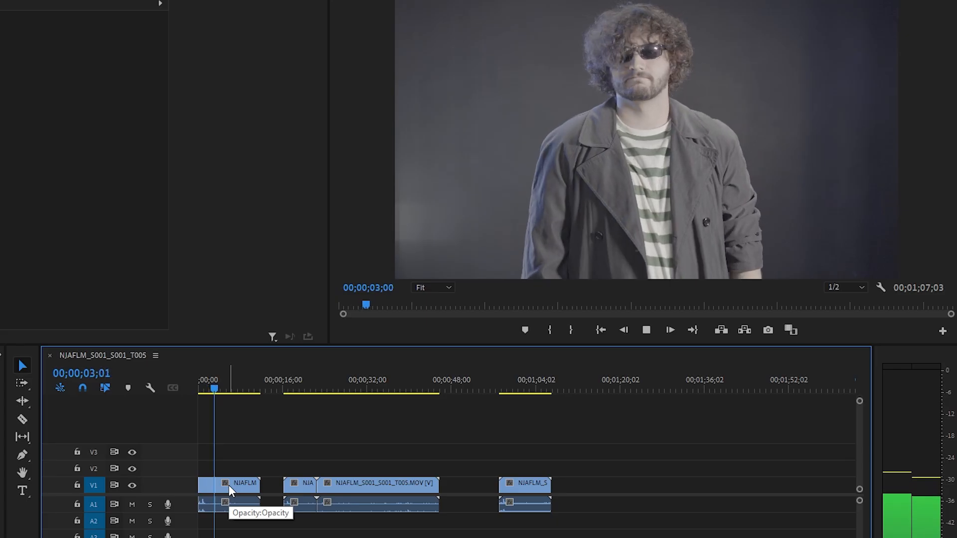
# Select the two timeline clips and replace them with a linked After Effects composition
pyautogui.click(646, 330)
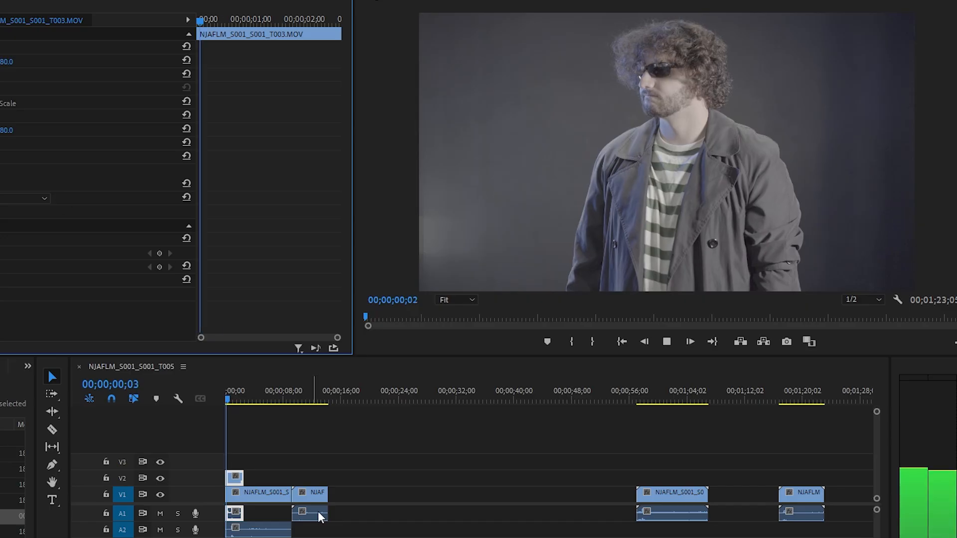
pyautogui.click(290, 398)
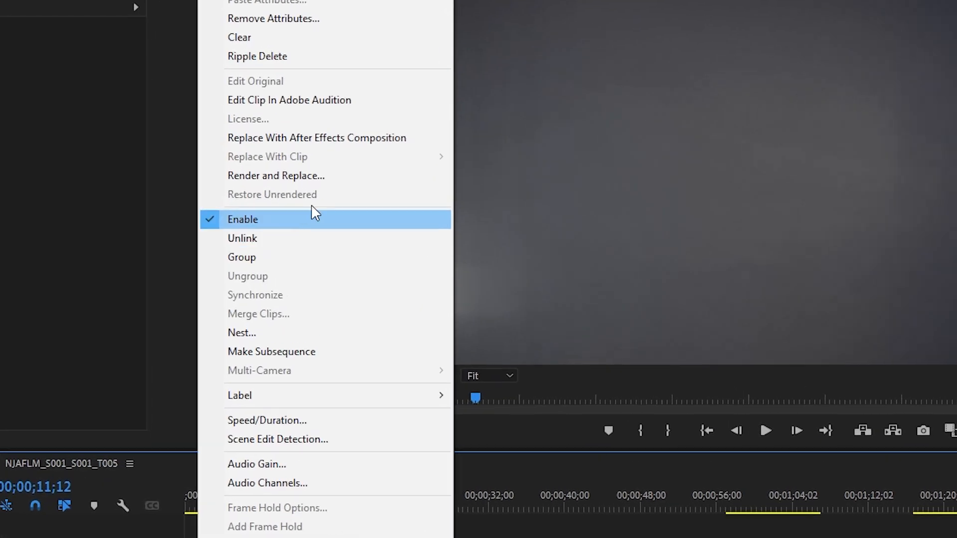
pyautogui.click(316, 138)
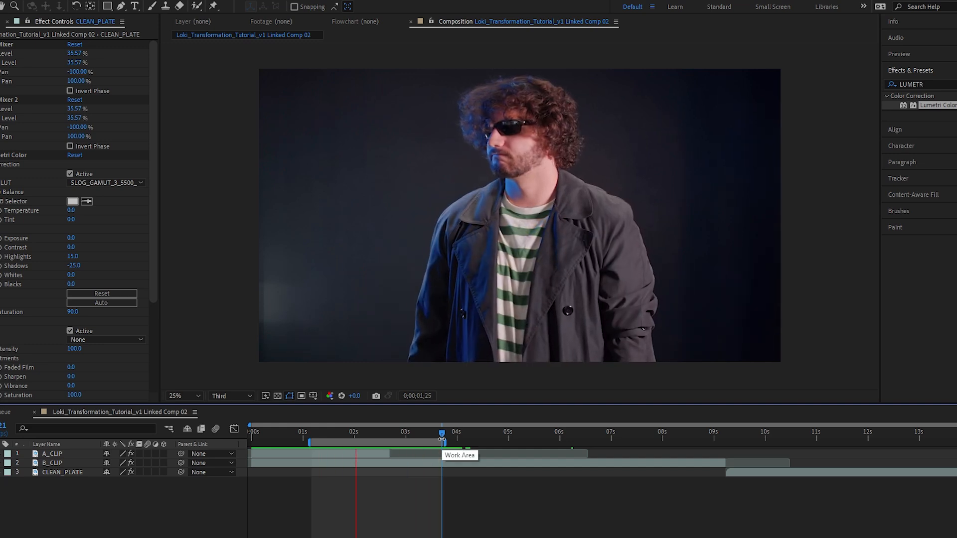
# Duplicate A_CLIP and B_CLIP (Ctrl+D) at the one-second mark as roto copies
pyautogui.click(317, 431)
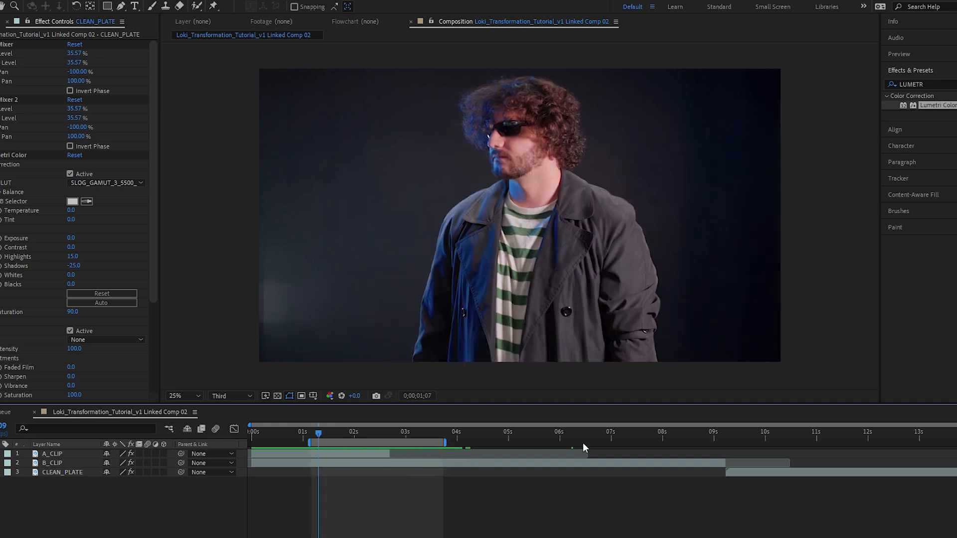
pyautogui.click(52, 454)
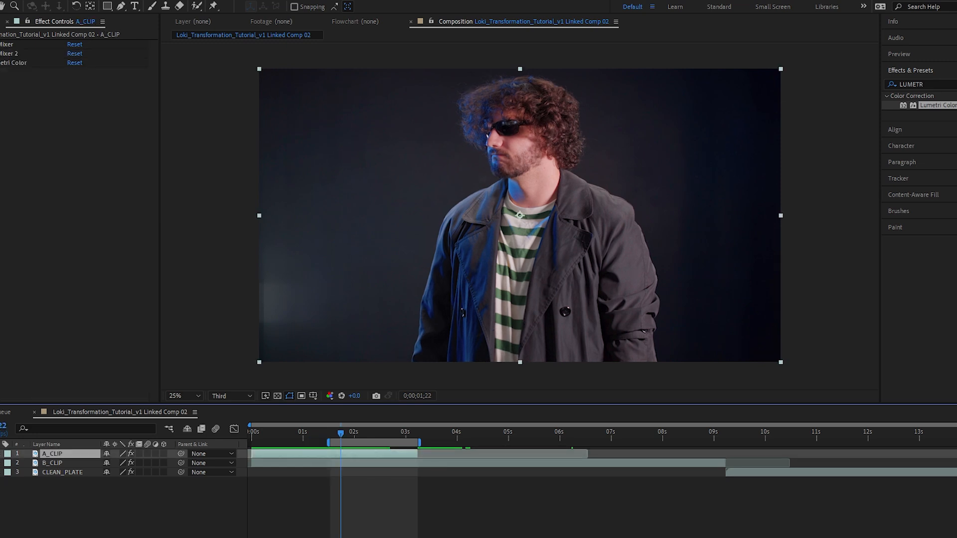
pyautogui.press('ctrl+d')
pyautogui.write(' ROTO')
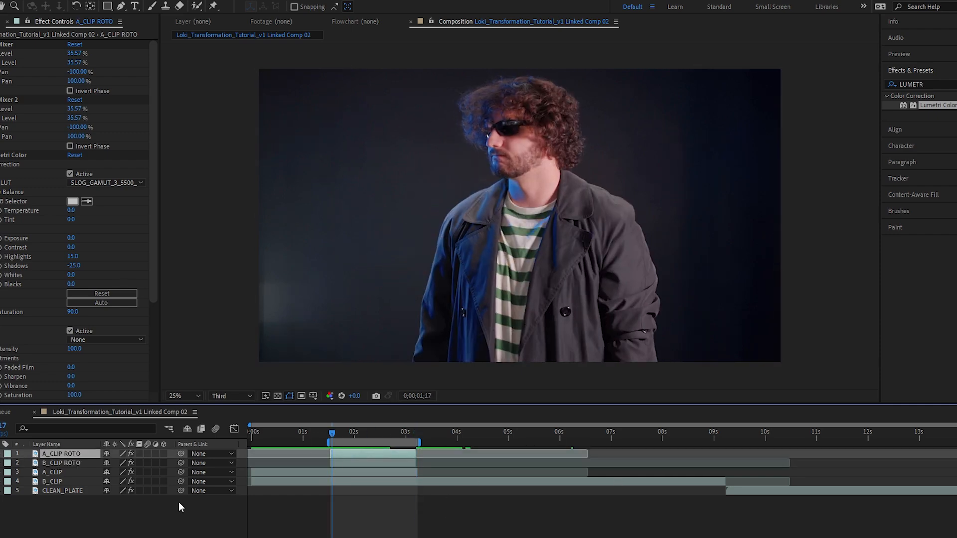
pyautogui.click(61, 462)
pyautogui.write('ROTO_LAYERS')
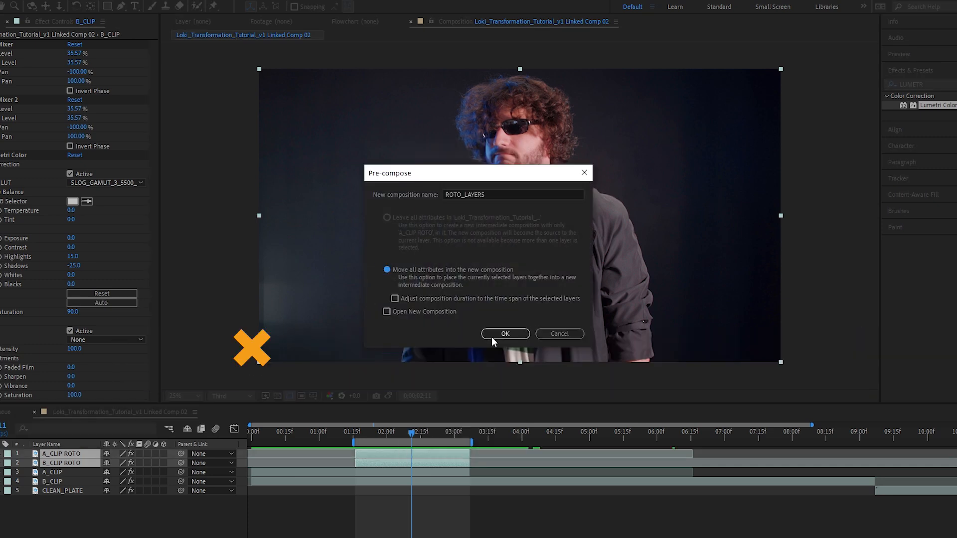
# Confirm the ROTO_LAYERS precomp and freeze the Roto Brush cutout of the man
pyautogui.click(505, 334)
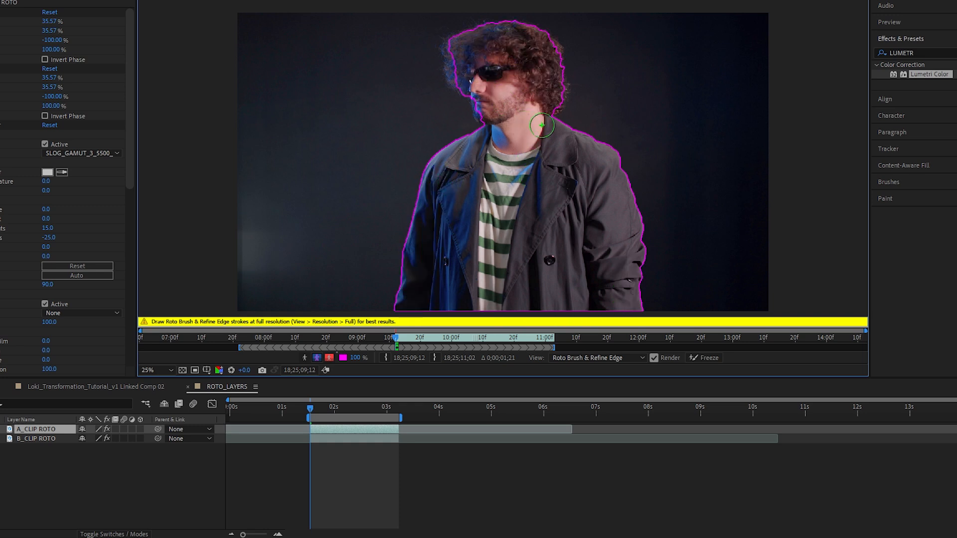
pyautogui.moveTo(839, 352)
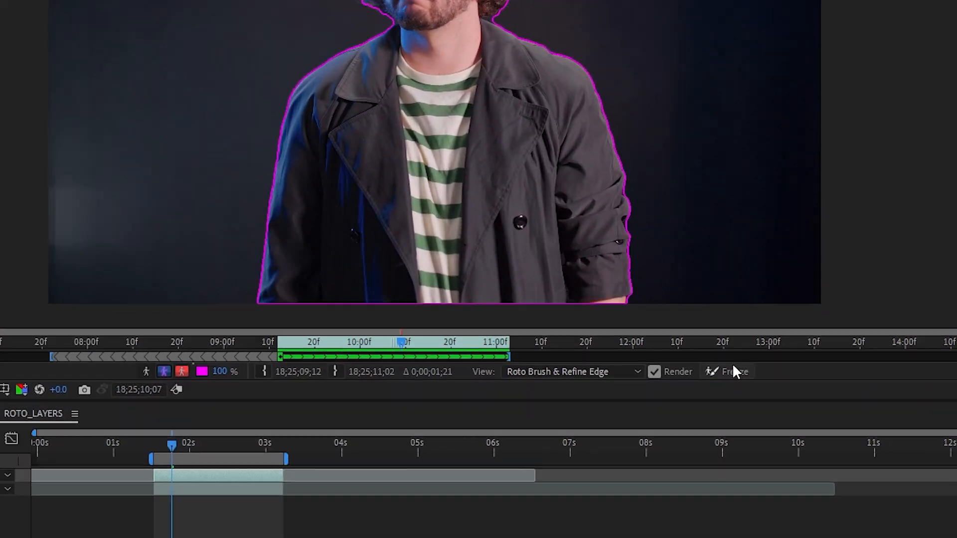
pyautogui.click(735, 372)
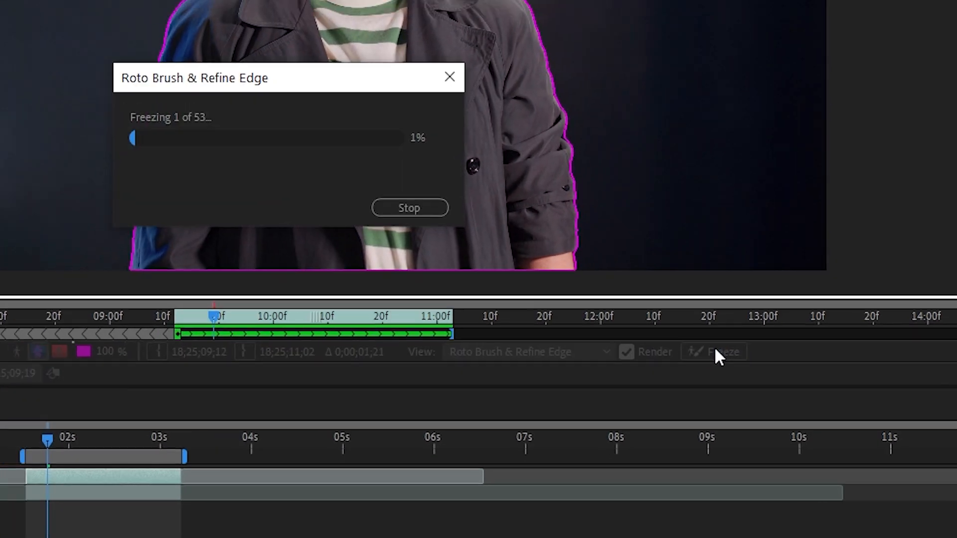
pyautogui.click(410, 207)
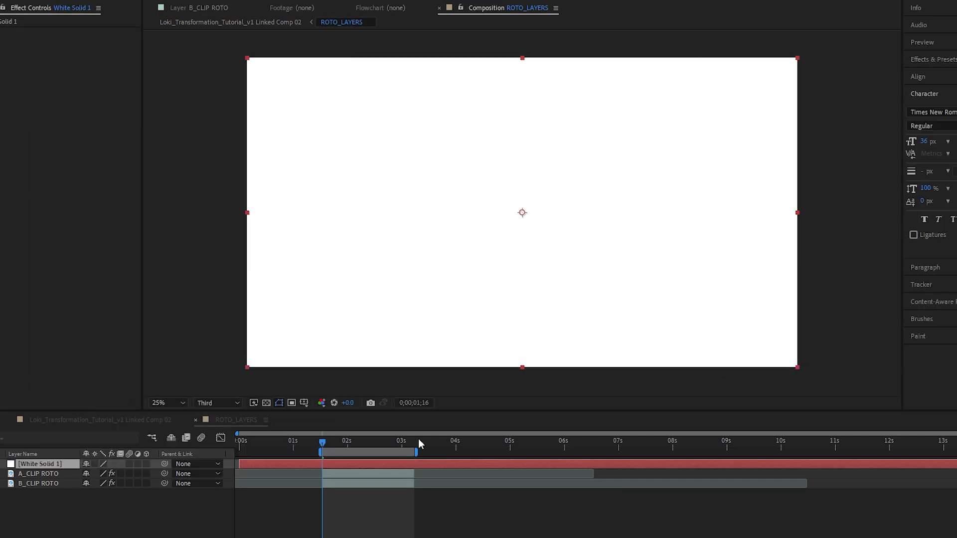
# Pre-compose White Solid 1 as TRANSITION and apply Turbulent Displace inside it
pyautogui.rightClick(323, 463)
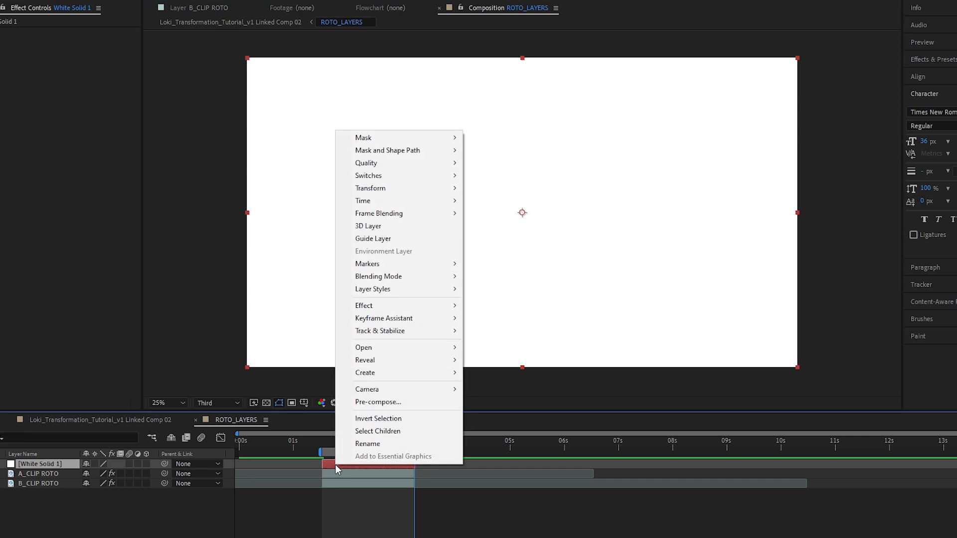
pyautogui.click(377, 402)
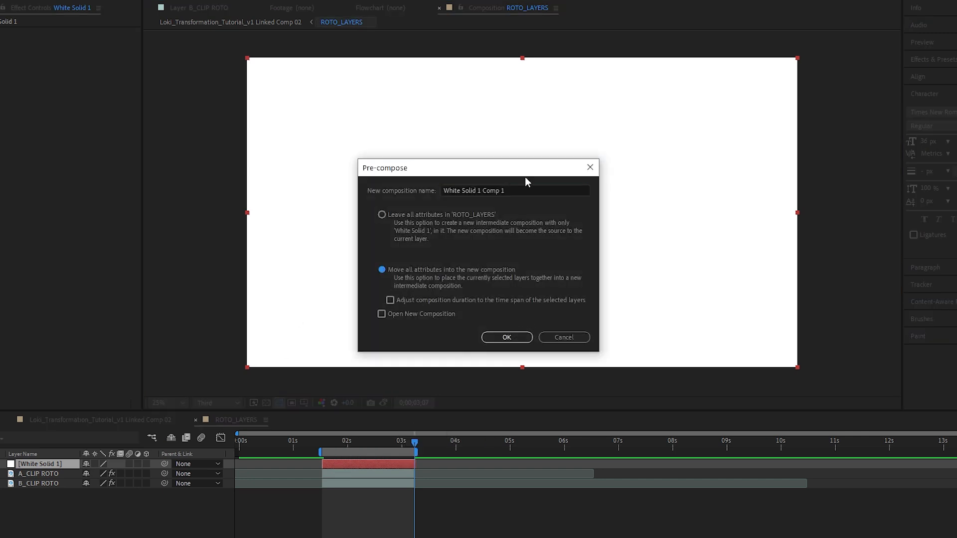
pyautogui.write('TRANSITION')
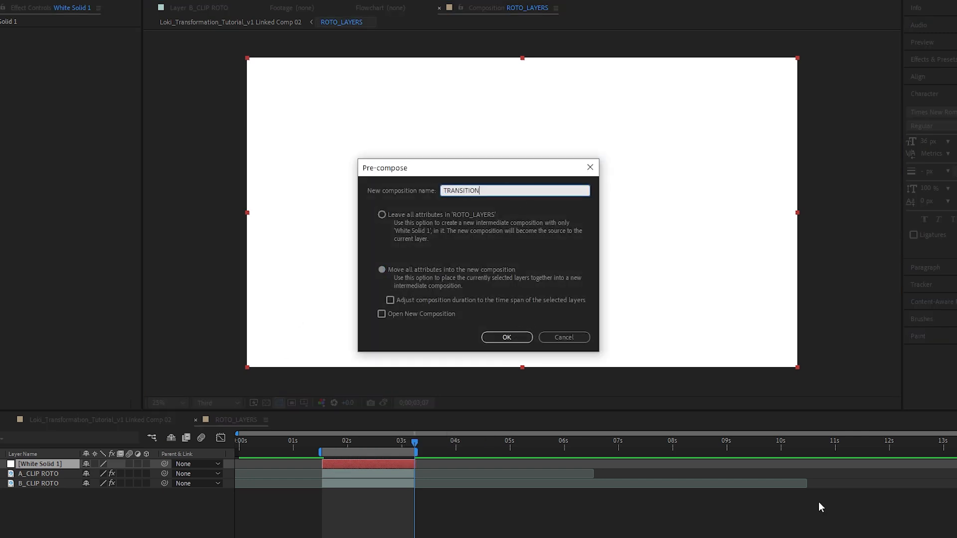
pyautogui.click(506, 338)
pyautogui.write('turbu')
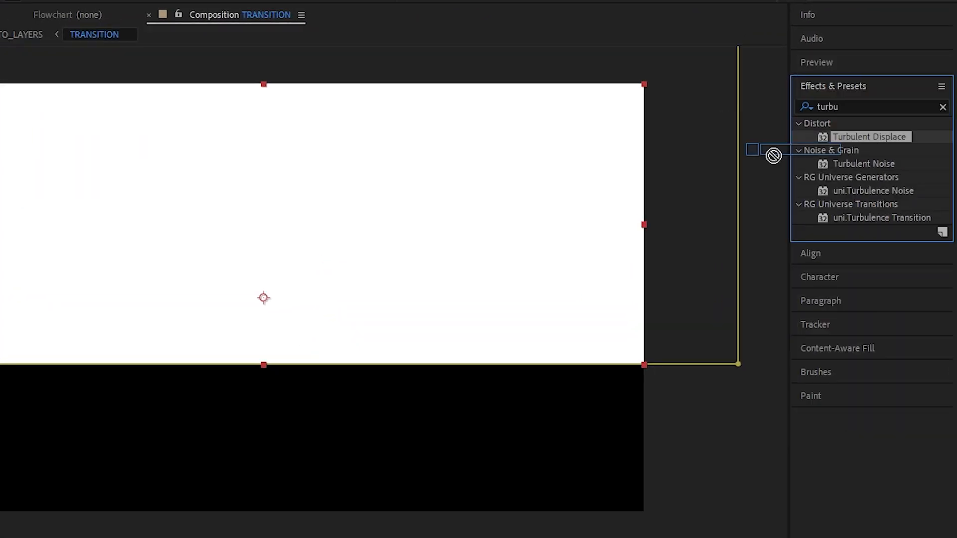
pyautogui.doubleClick(869, 137)
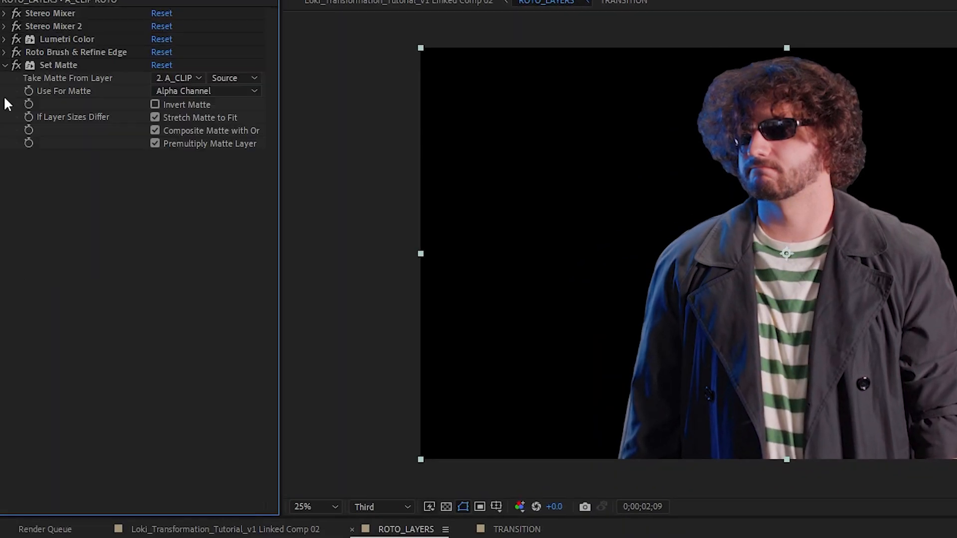
# Set A_CLIP ROTO's Set Matte to inverted luminance taken from the TRANSITION layer
pyautogui.click(204, 91)
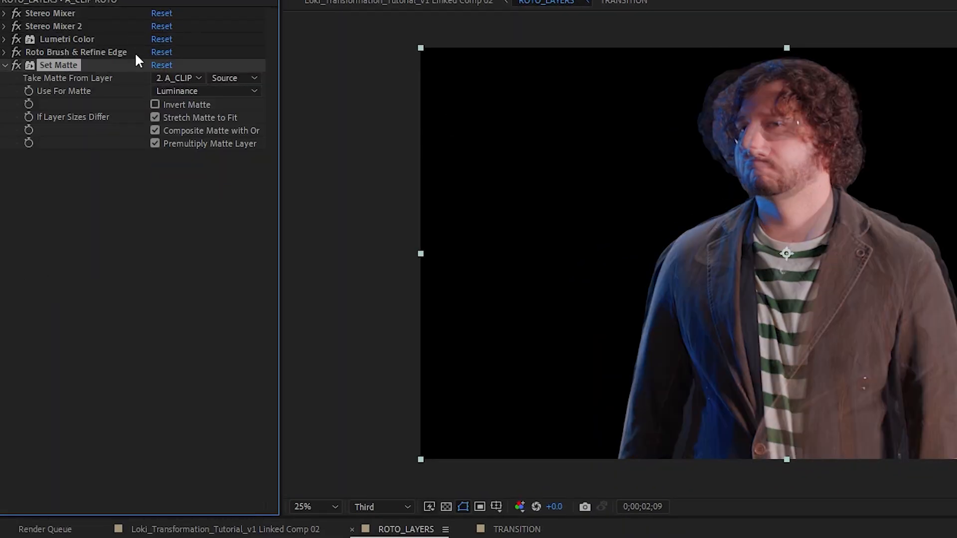
pyautogui.click(177, 78)
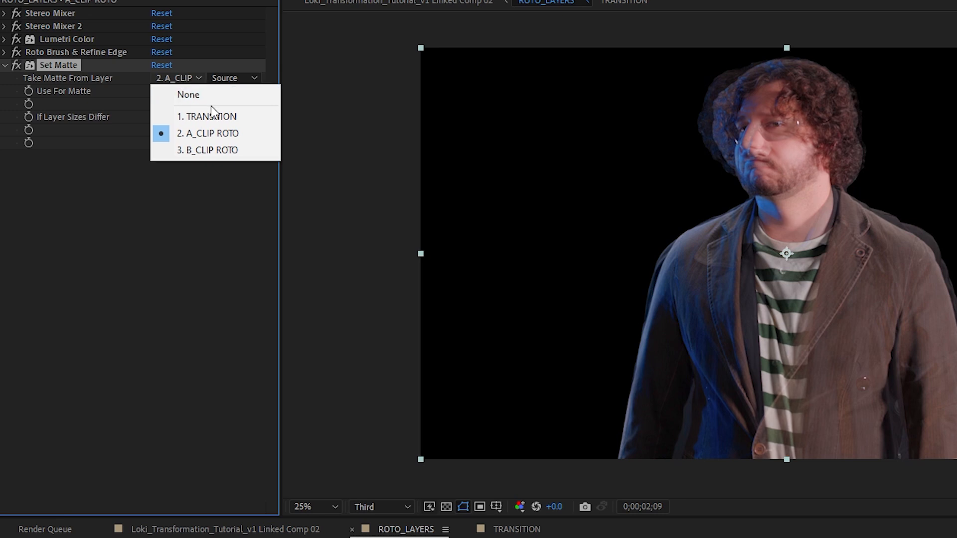
pyautogui.click(212, 116)
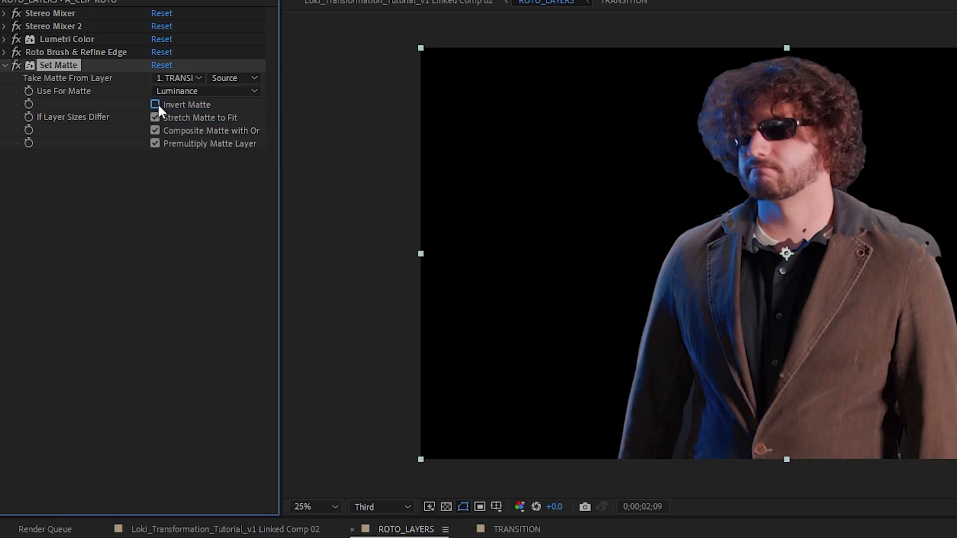
pyautogui.click(155, 104)
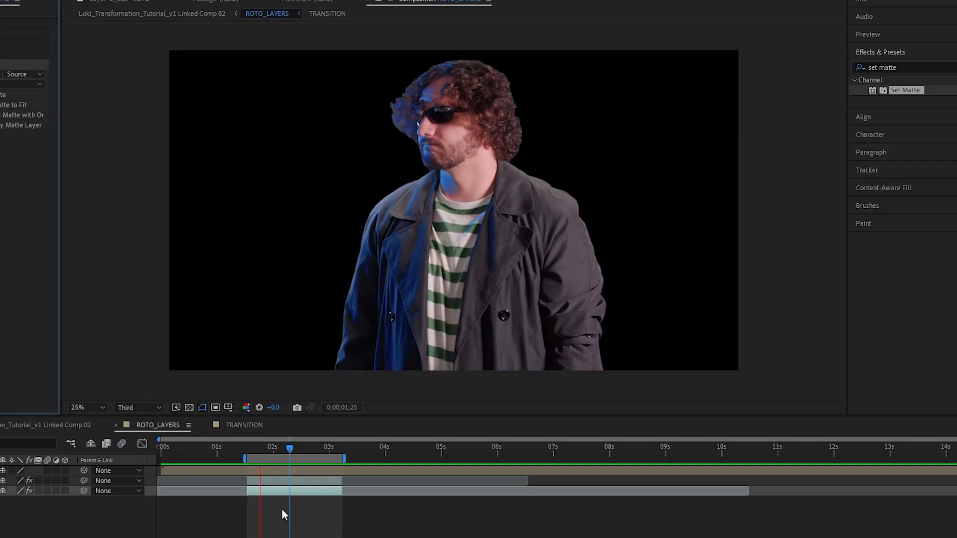
pyautogui.click(317, 494)
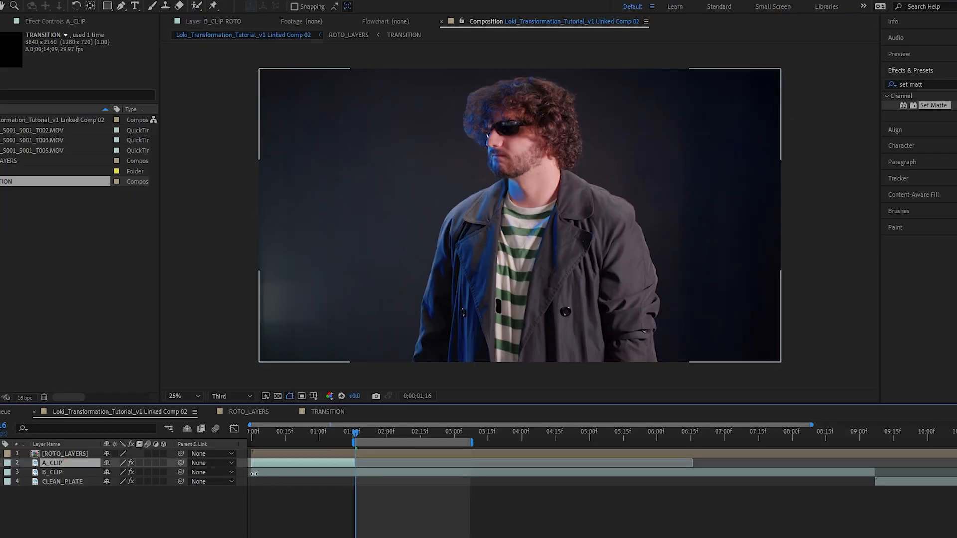
# Show the TRANSITION layer and matte it from ROTO_LAYERS' alpha channel
pyautogui.click(62, 481)
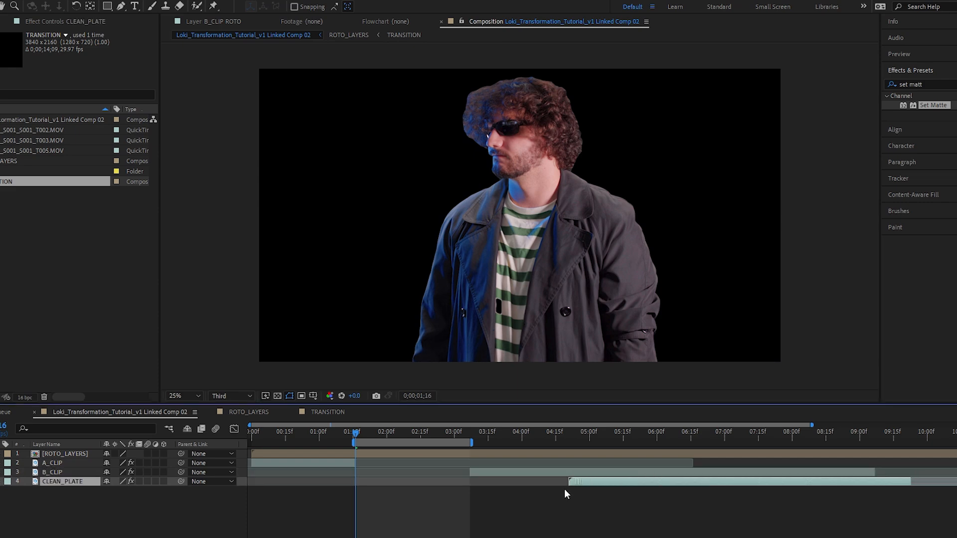
pyautogui.click(61, 481)
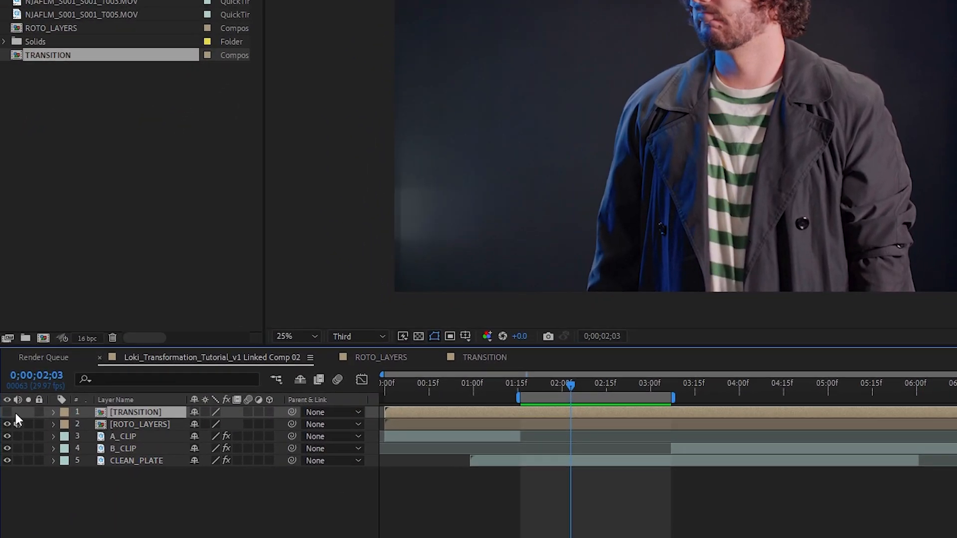
pyautogui.click(7, 411)
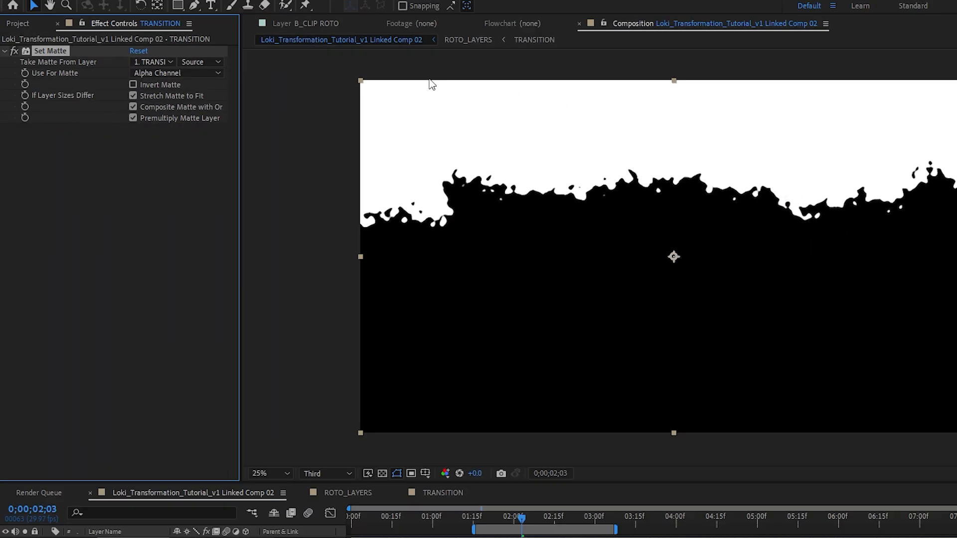
pyautogui.click(152, 62)
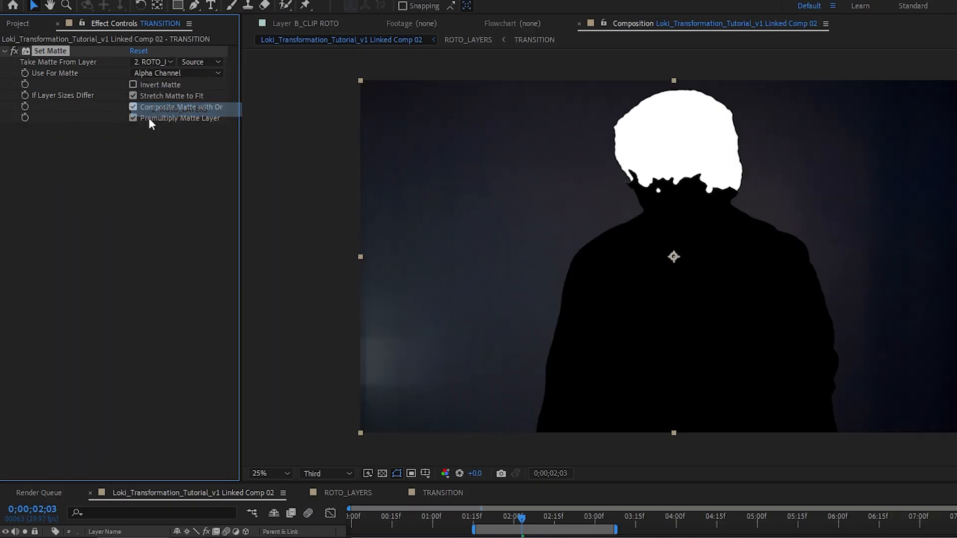
pyautogui.click(472, 520)
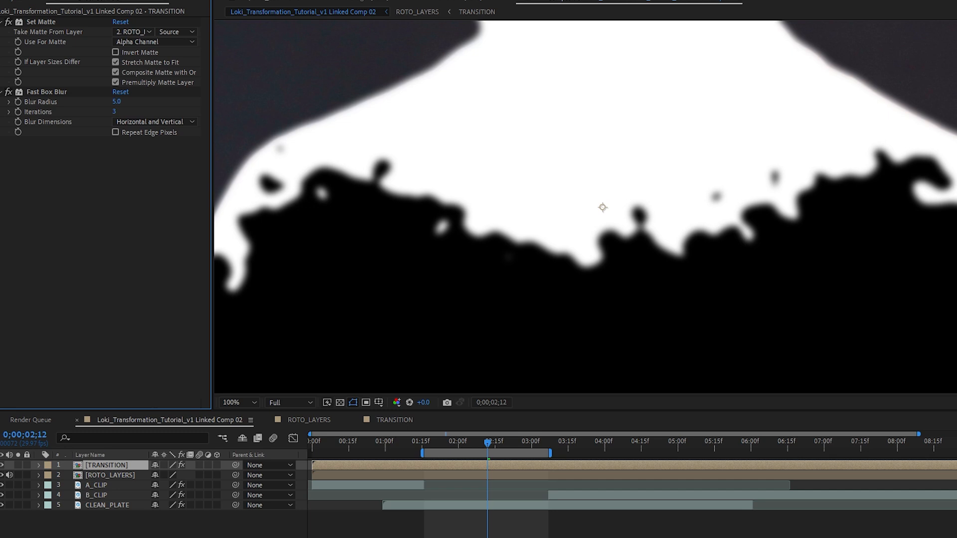
# Move Fast Box Blur above Set Matte and add Levels working on the alpha channel
pyautogui.click(237, 402)
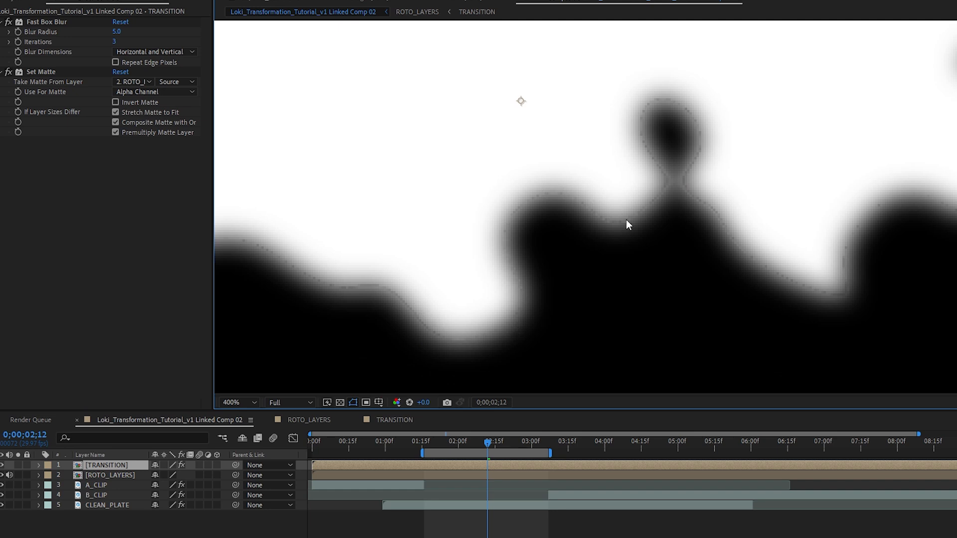
pyautogui.moveTo(15, 83)
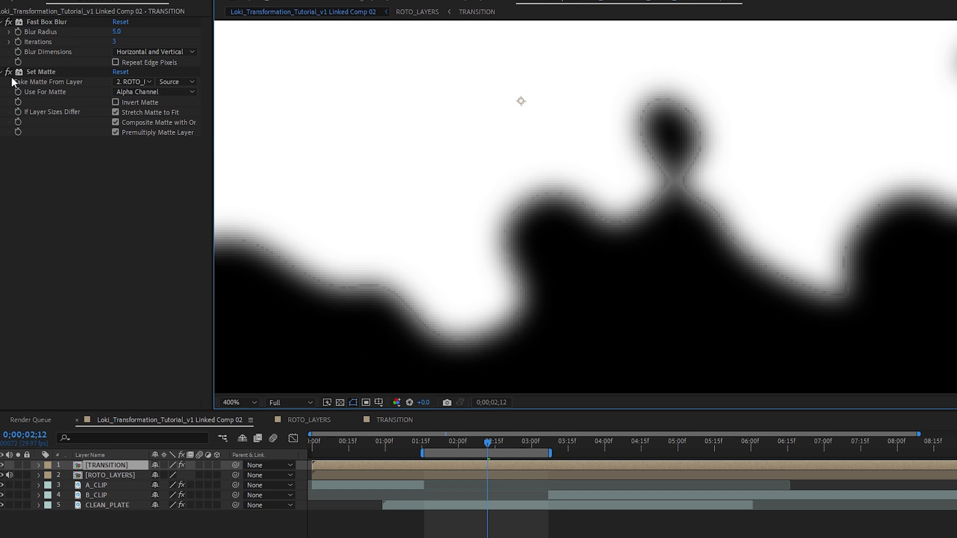
pyautogui.click(153, 152)
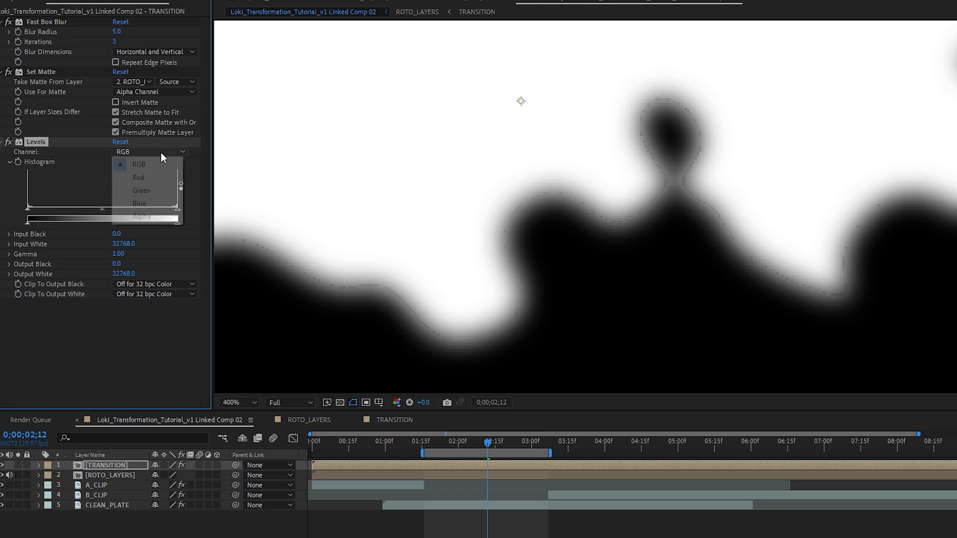
pyautogui.click(140, 216)
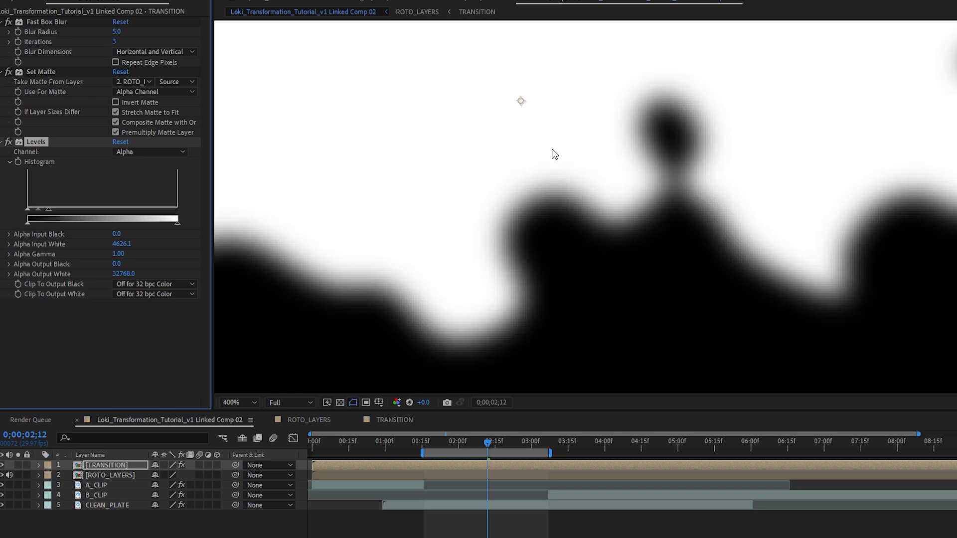
pyautogui.moveTo(618, 343)
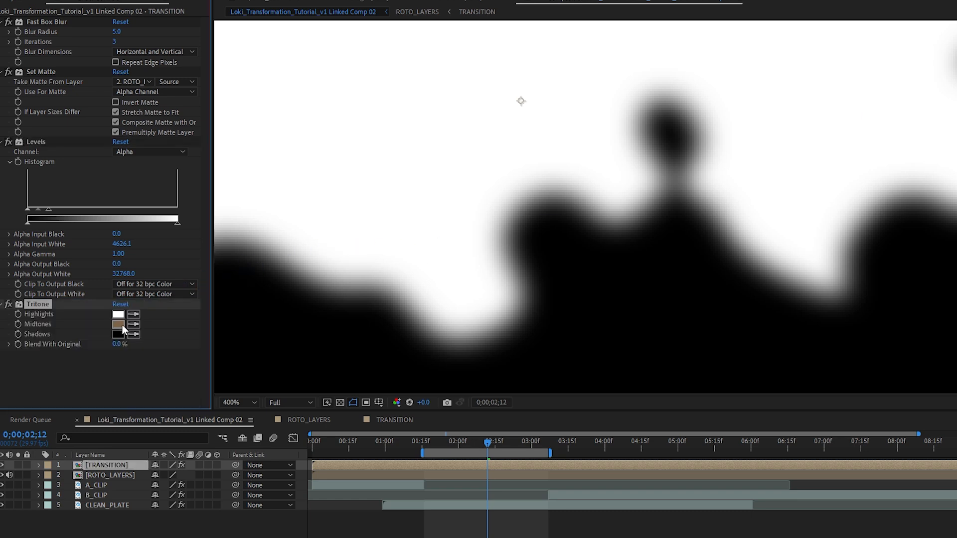
# Tint the edge with a bright green Tritone and screen it over the footage
pyautogui.click(118, 324)
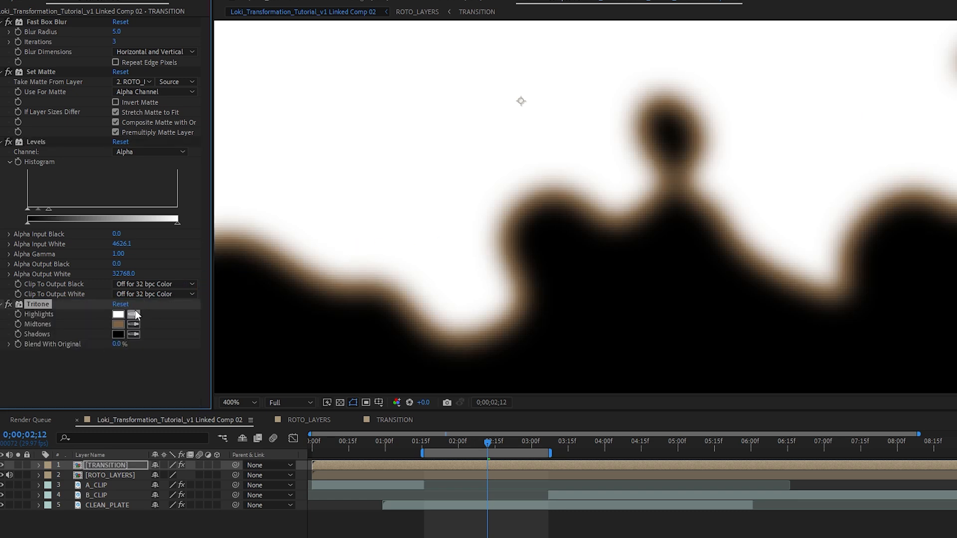
pyautogui.click(119, 324)
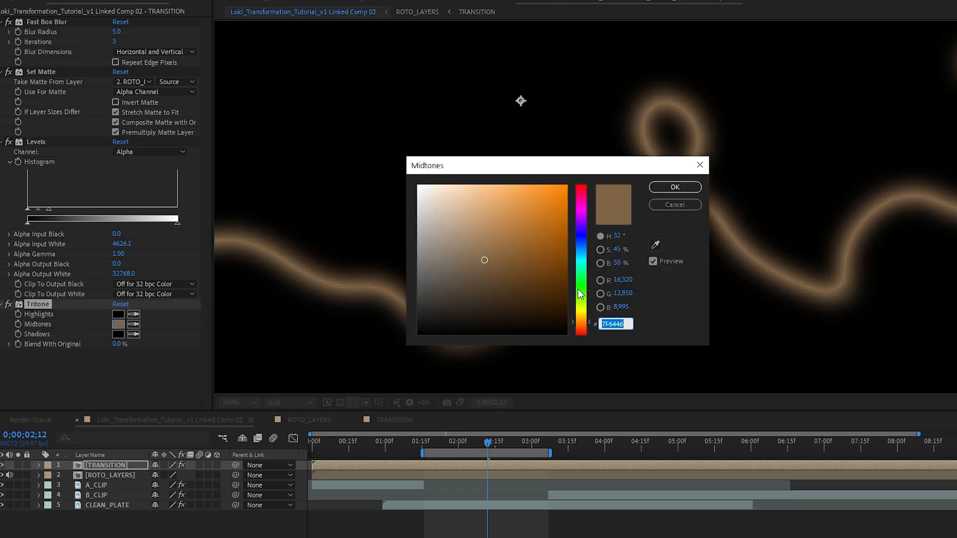
pyautogui.click(675, 186)
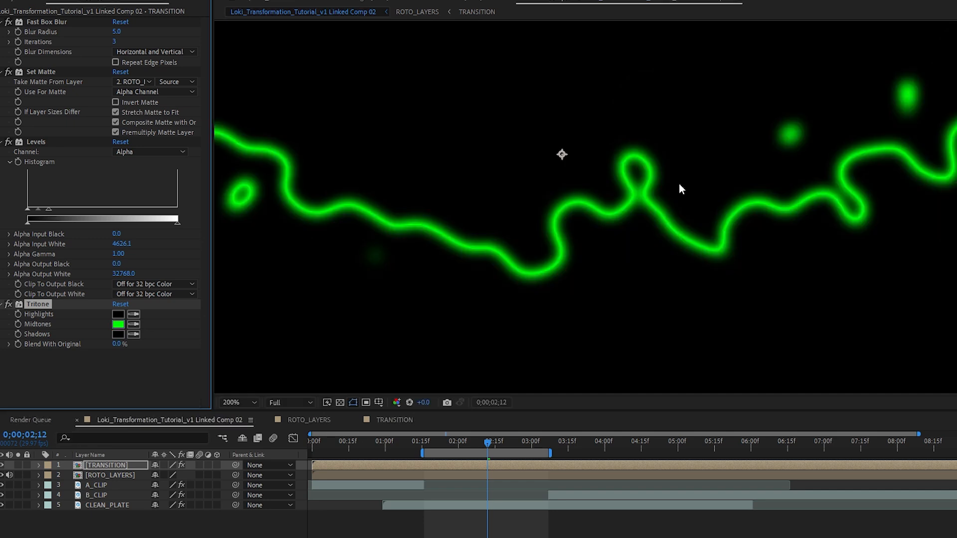
pyautogui.click(235, 401)
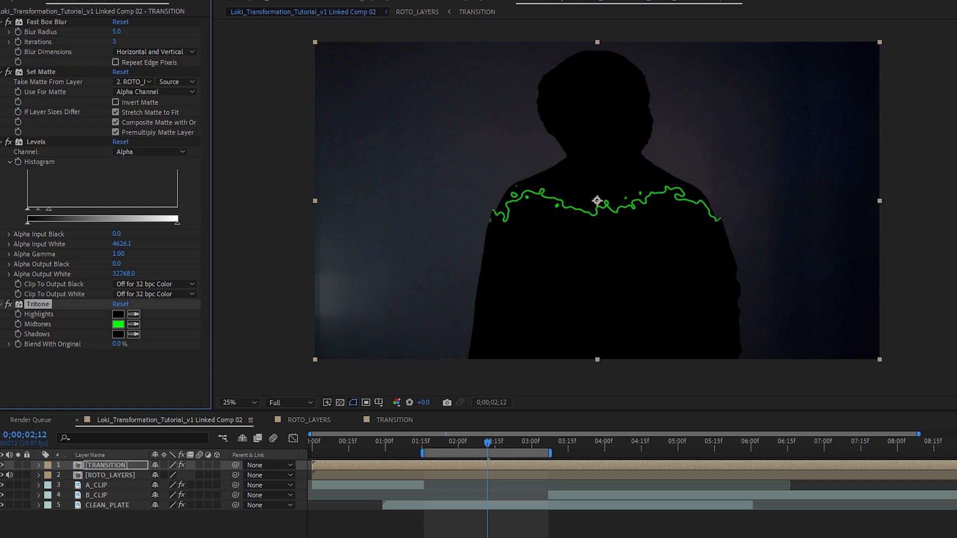
pyautogui.click(256, 362)
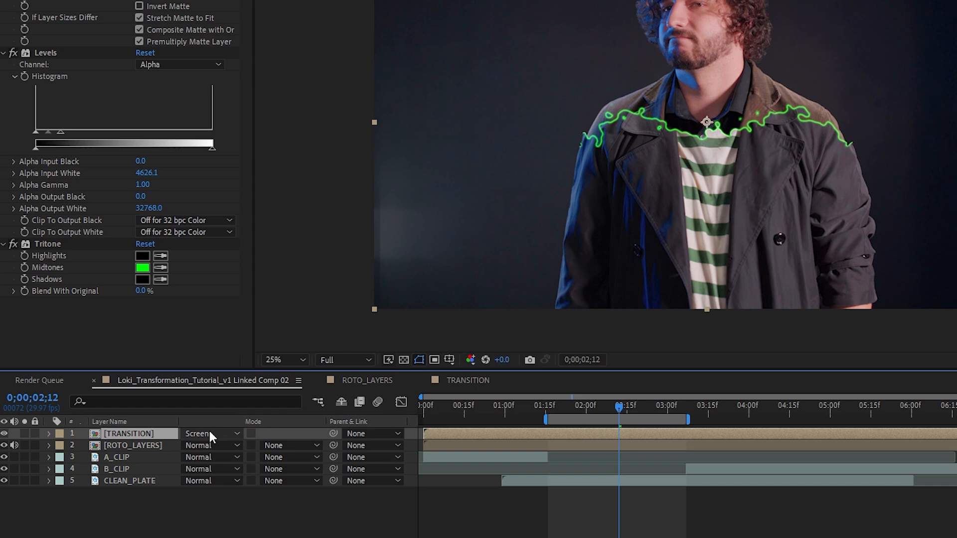
pyautogui.click(210, 434)
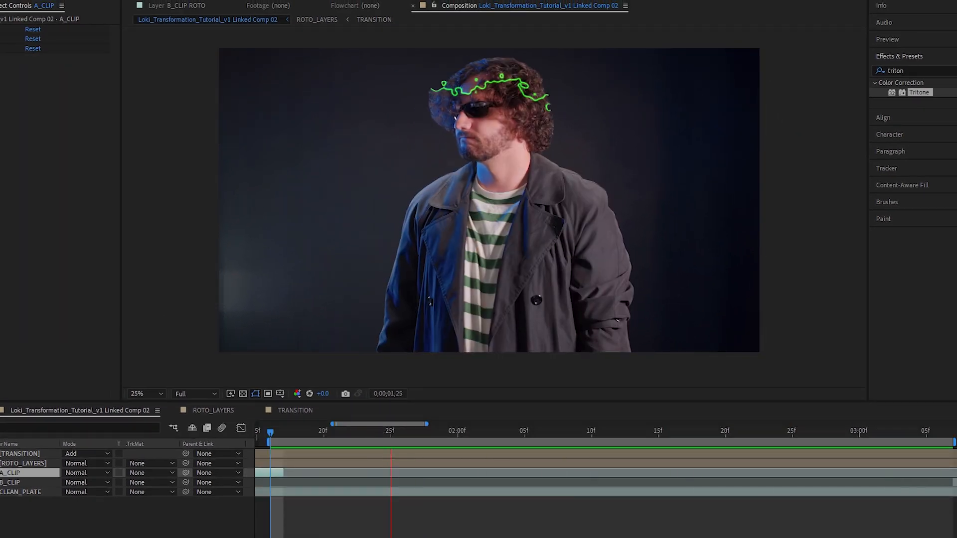
# Scrub back in the timeline to check the green edge crossing the head
pyautogui.click(525, 431)
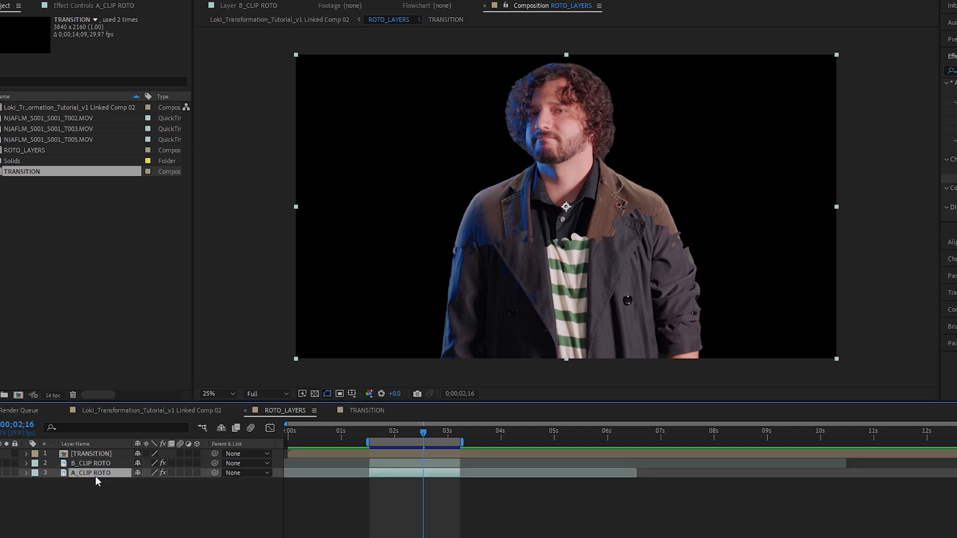
# Paste TRANSITION above A_CLIP ROTO and matte it from A_CLIP ROTO with effects and masks
pyautogui.click(93, 453)
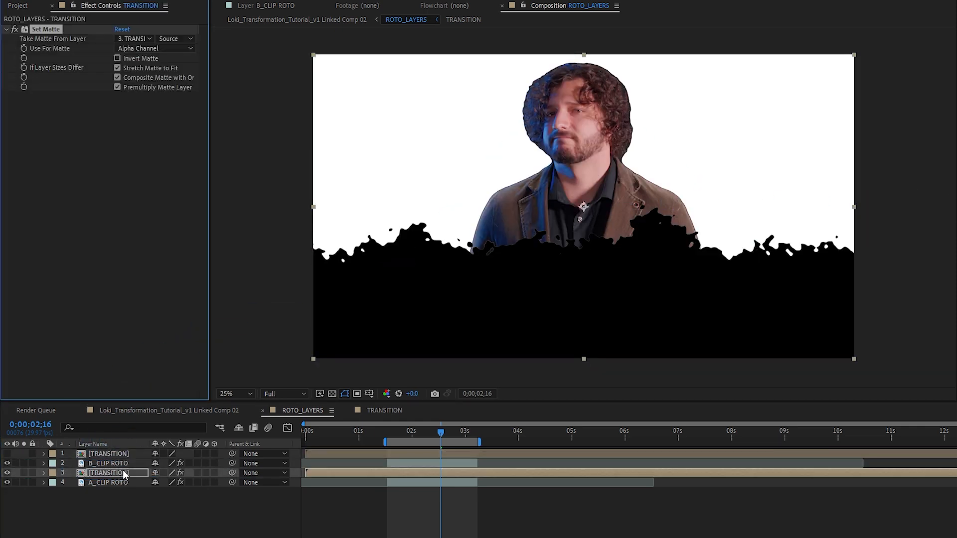
pyautogui.click(133, 39)
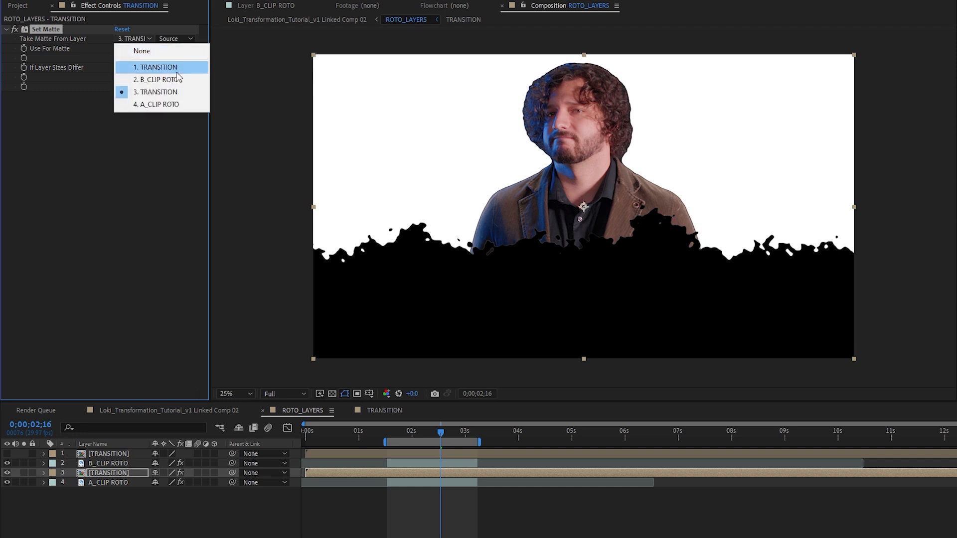
pyautogui.click(157, 103)
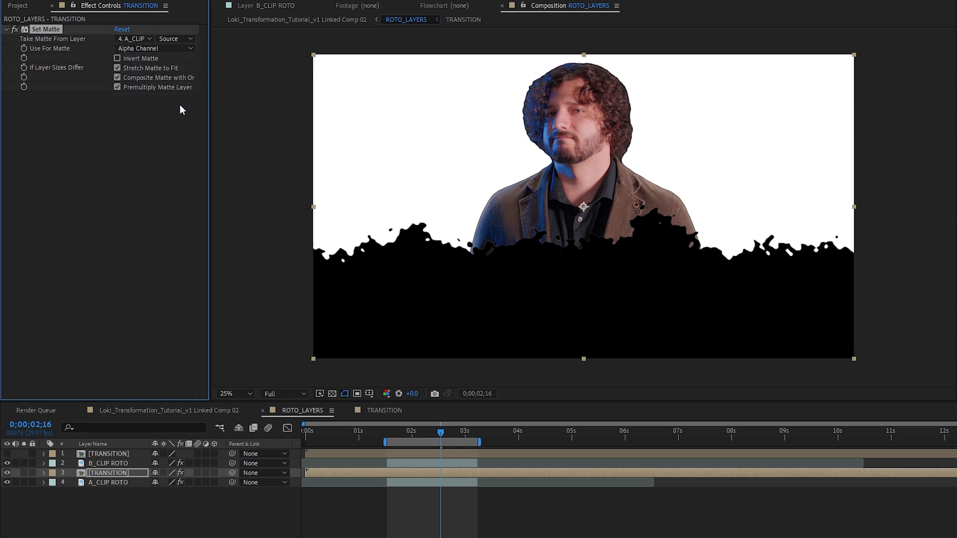
pyautogui.click(175, 39)
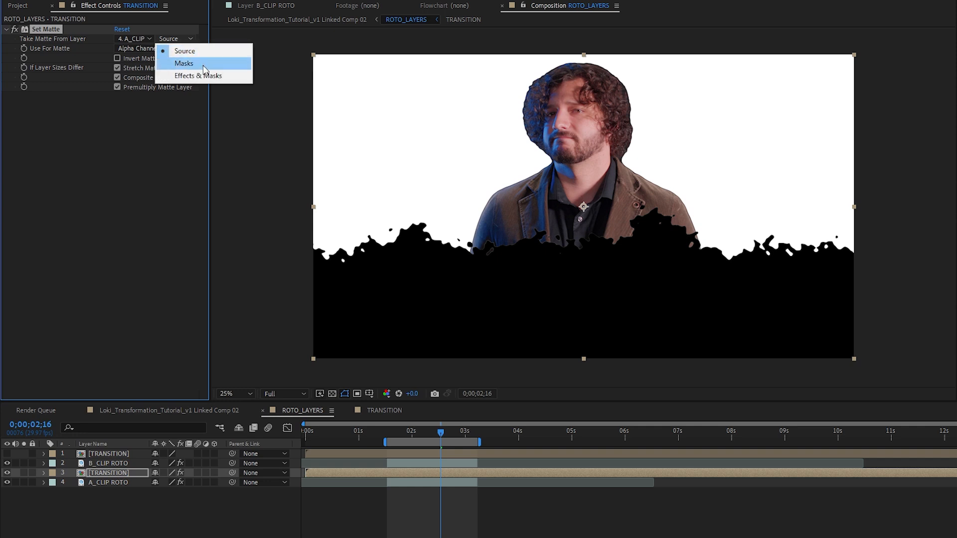
pyautogui.click(196, 75)
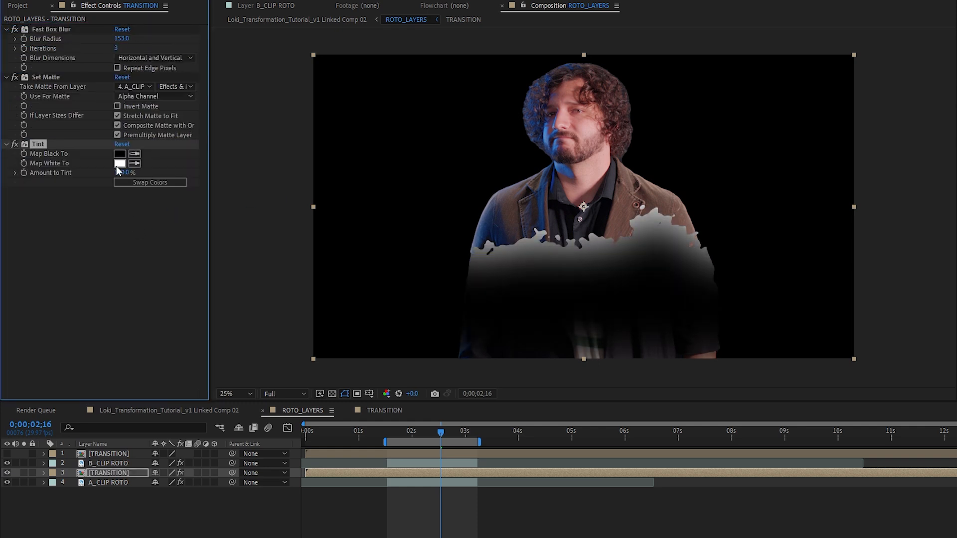
# Tint the blurred glow's whites bright green and blend it additively over the clips
pyautogui.click(120, 162)
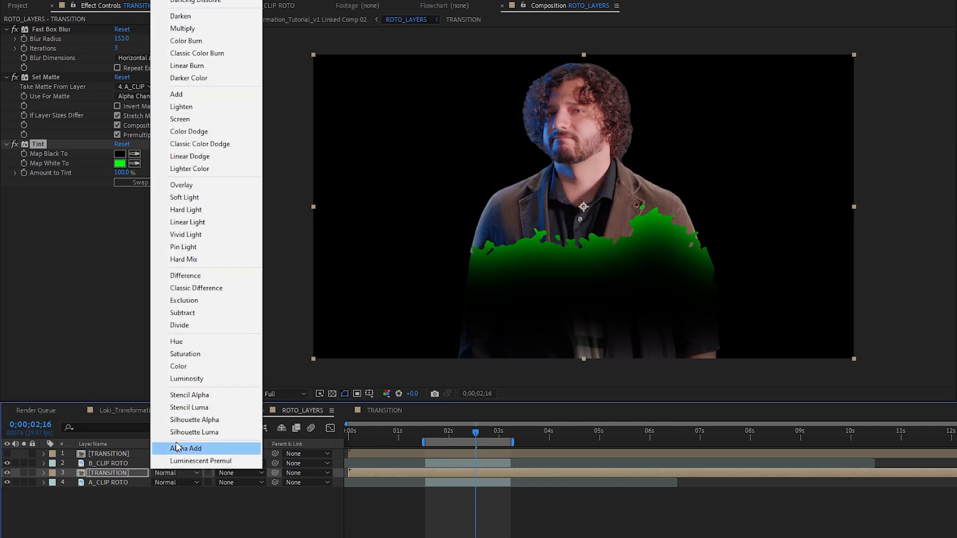
pyautogui.click(186, 448)
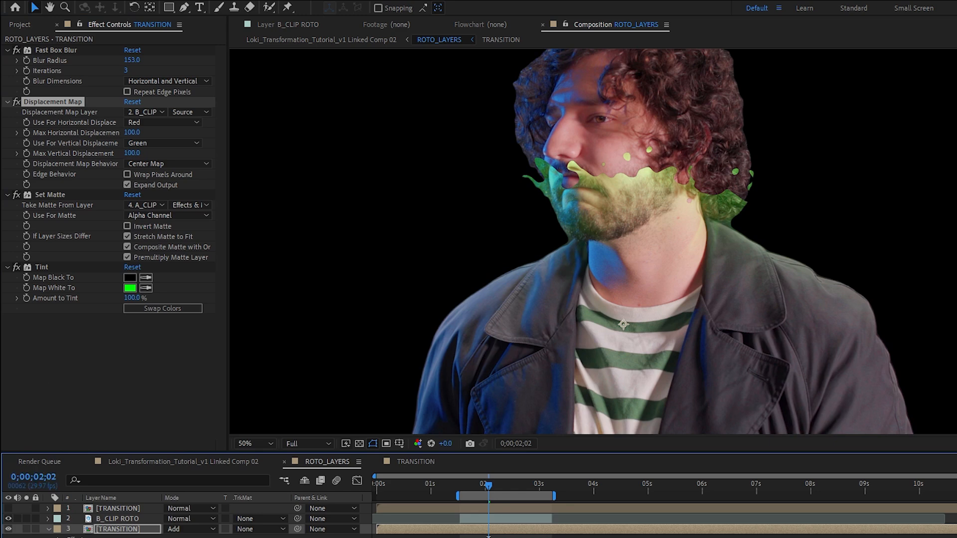
# Set CC Light Burst intensity to 10 and switch the top three layers from Add to Screen, then Lighten
pyautogui.tripleClick(131, 132)
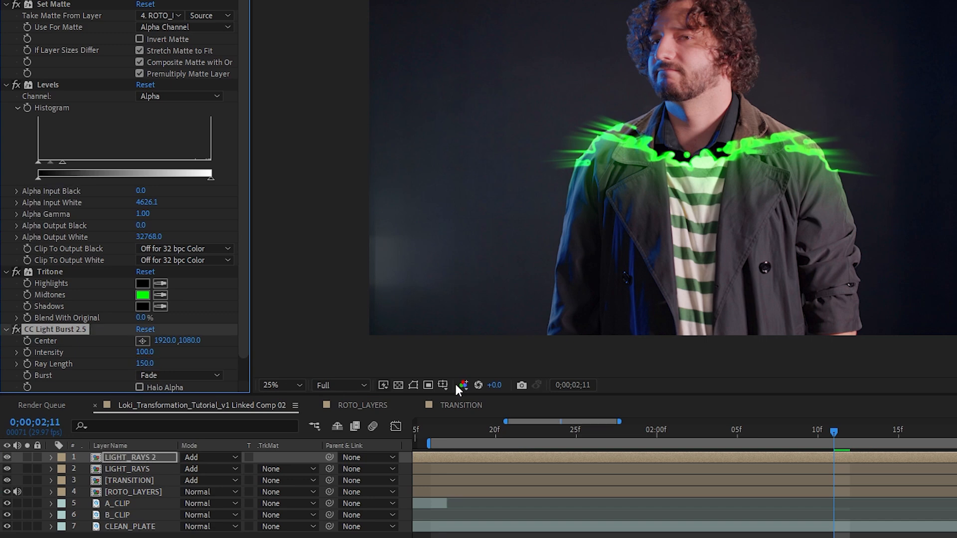
pyautogui.moveTo(589, 169)
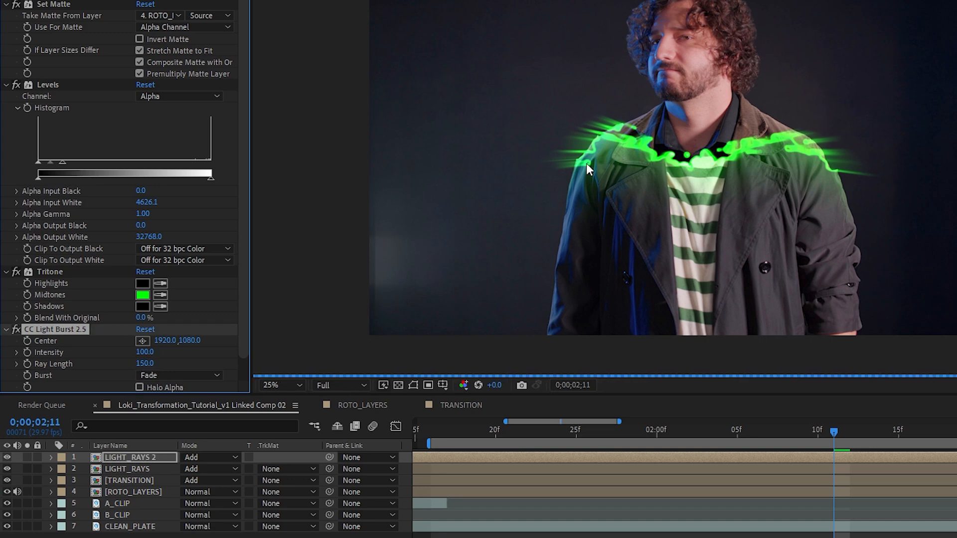
pyautogui.click(210, 458)
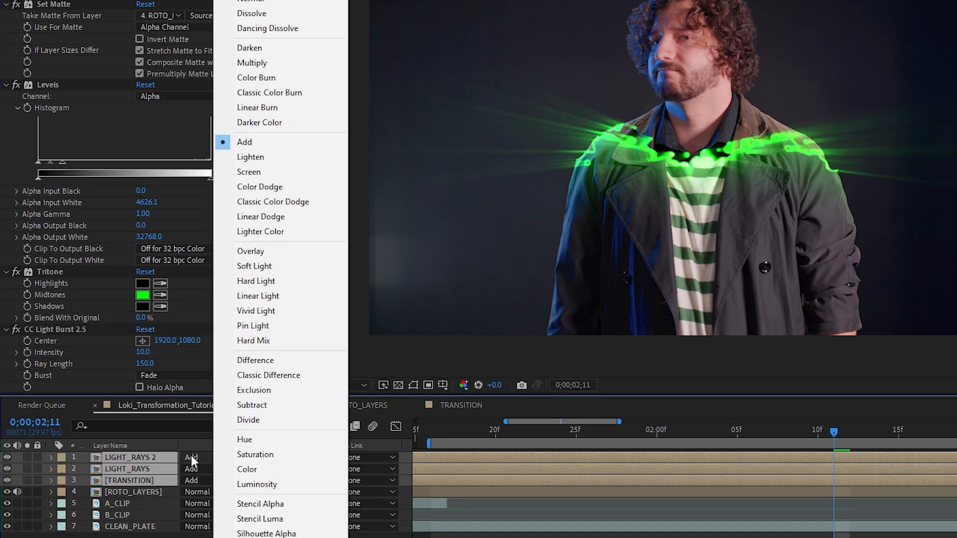
pyautogui.click(249, 171)
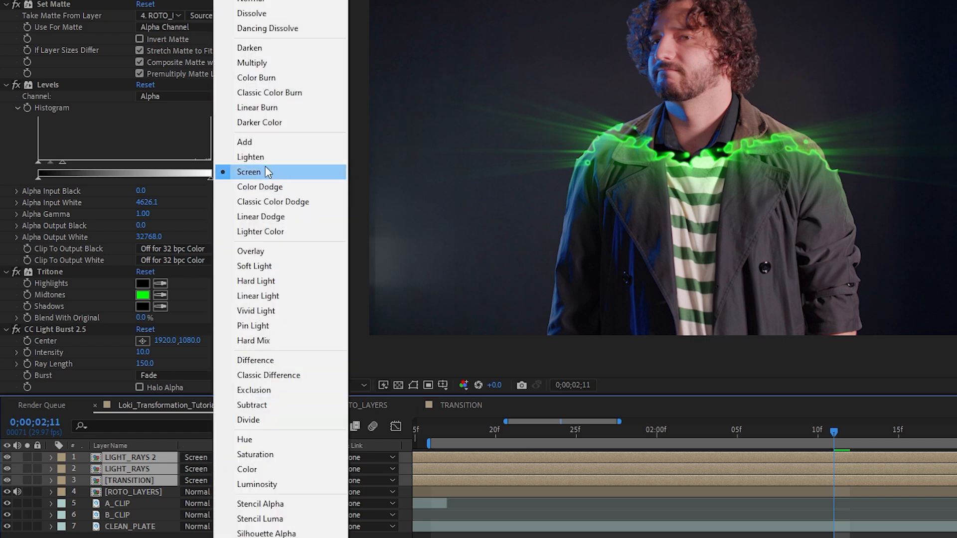
pyautogui.click(250, 156)
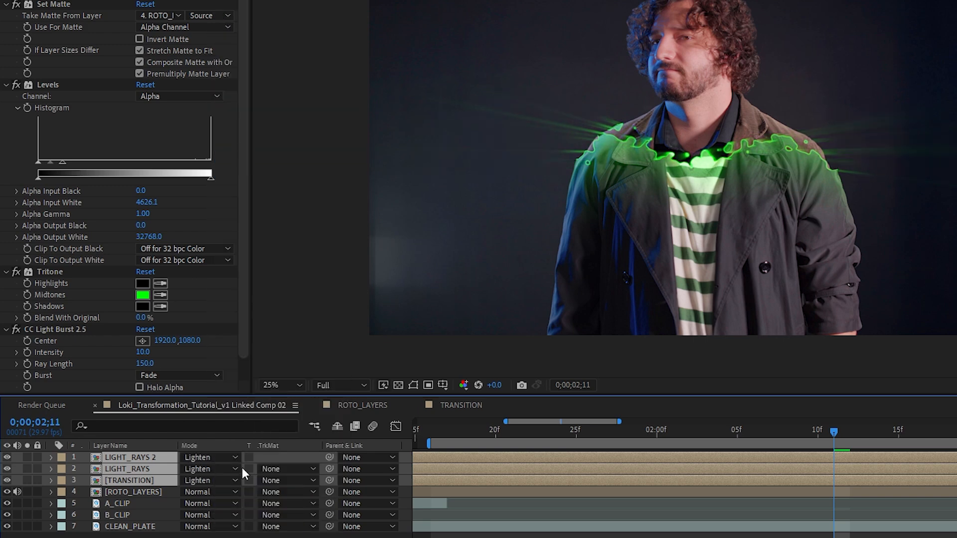
pyautogui.click(209, 458)
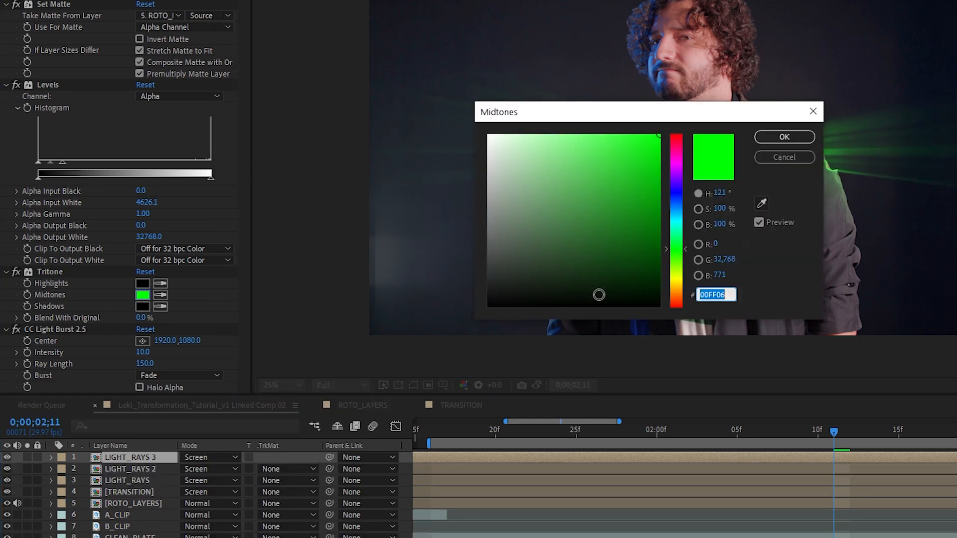
# Tint LIGHT_RAYS 3 midtones red (FF0000) and drop the viewer resolution to Half
pyautogui.write('FF0000')
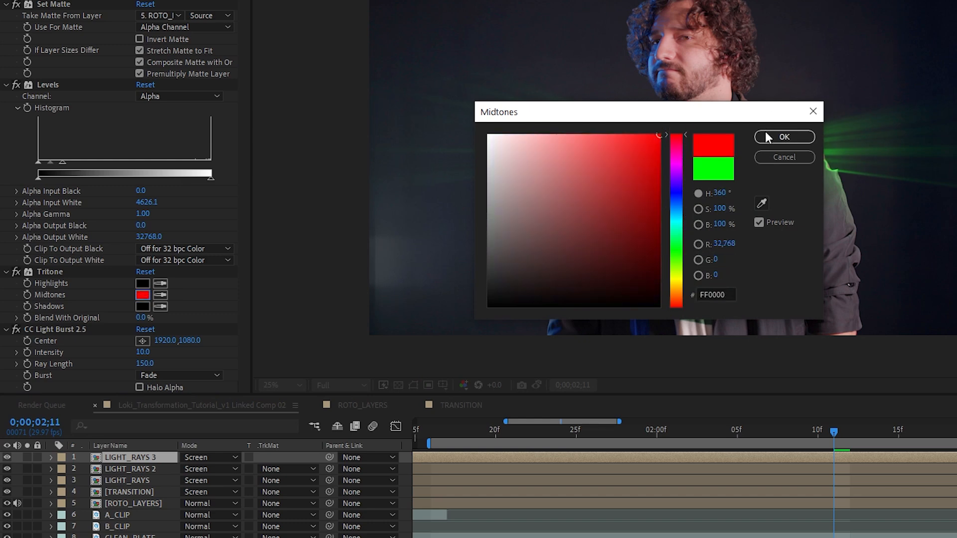
pyautogui.click(784, 137)
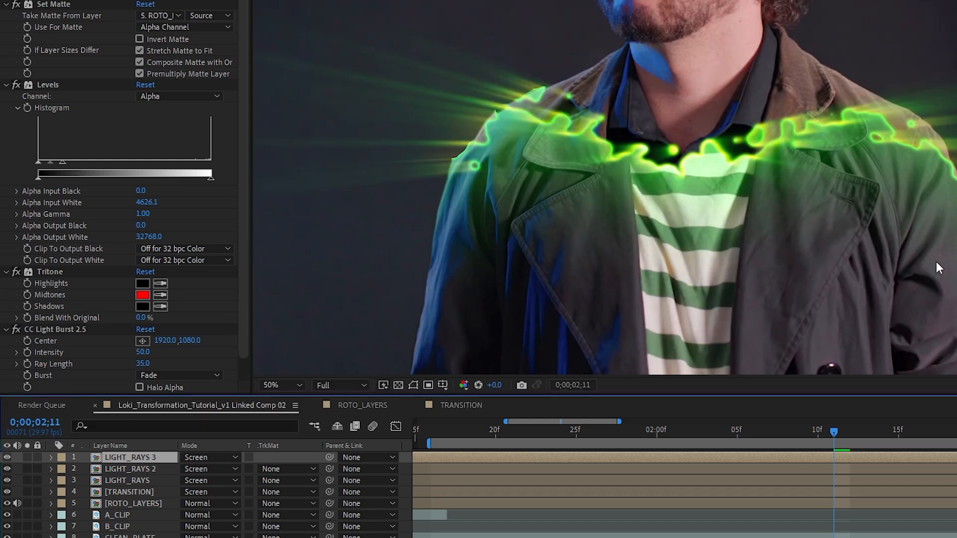
pyautogui.click(278, 385)
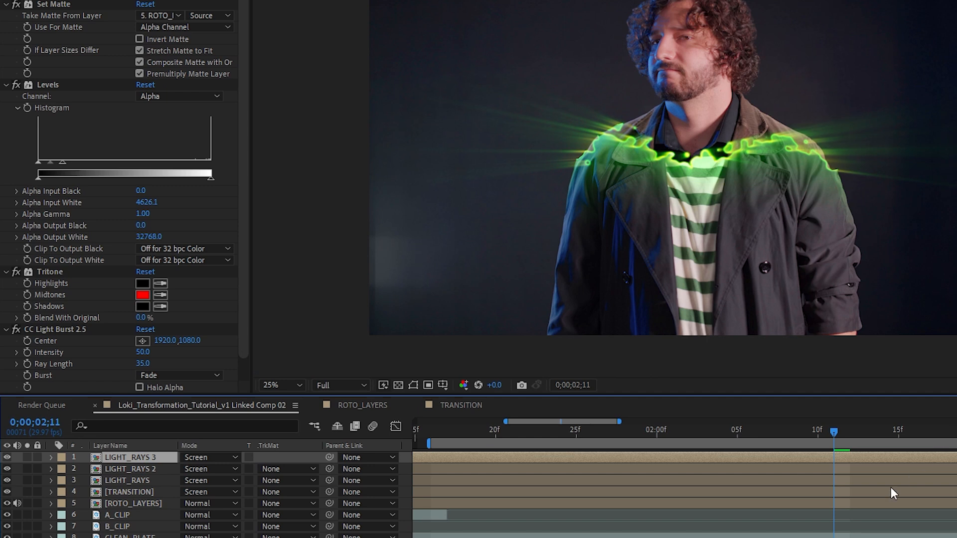
pyautogui.click(339, 385)
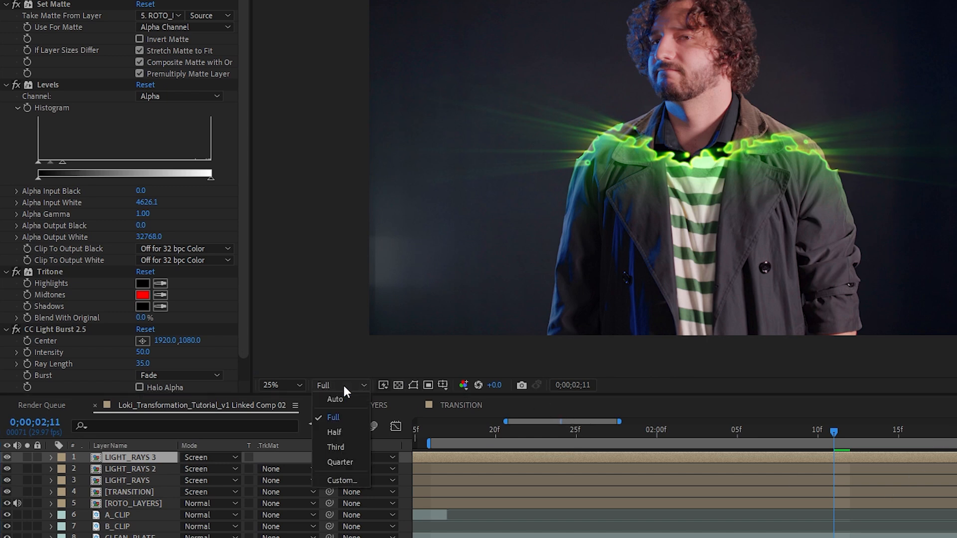
pyautogui.click(332, 432)
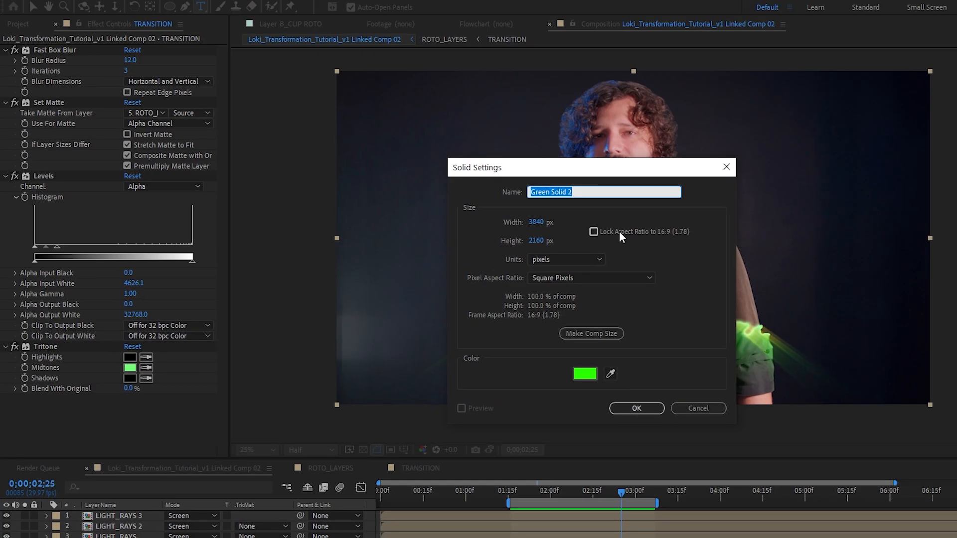
# Create the green ATMOSPHERIC_GLOW solid and blend it with Lighten mode
pyautogui.click(634, 407)
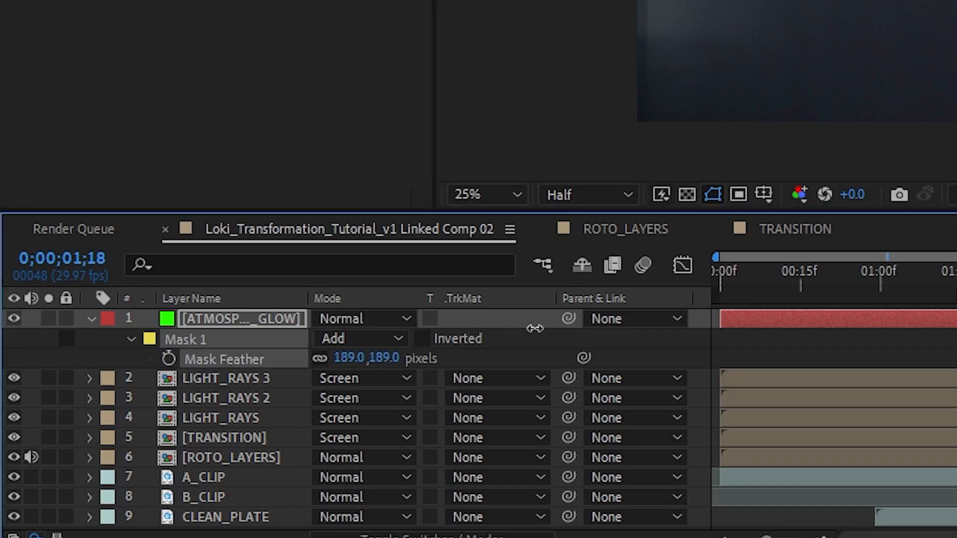
pyautogui.click(362, 318)
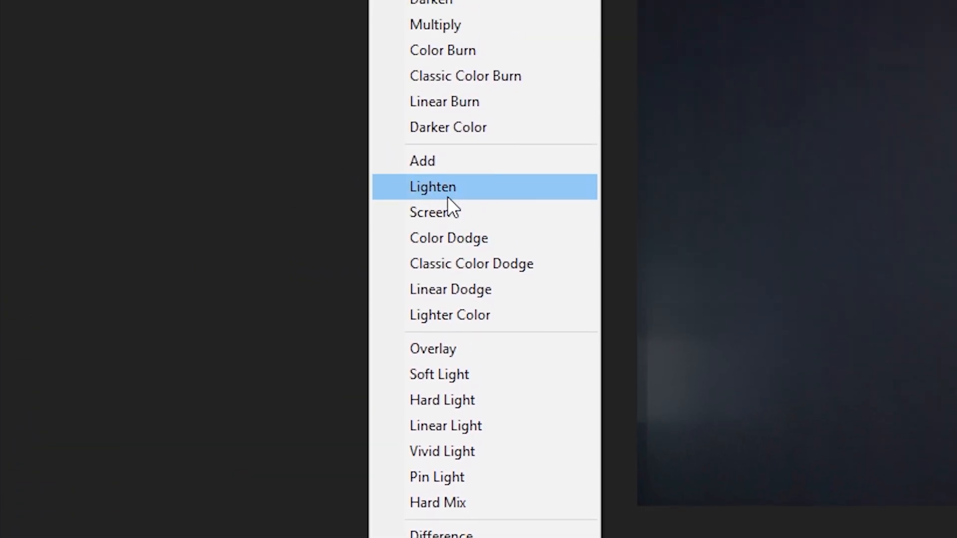
pyautogui.click(432, 187)
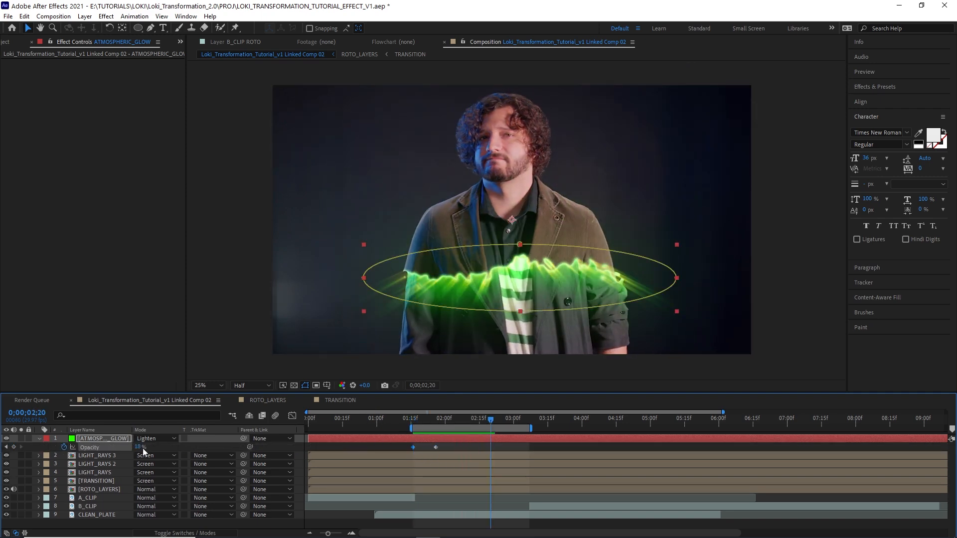
# Scrub the time ruler across the transformation to preview B_CLIP's opacity fade
pyautogui.click(528, 419)
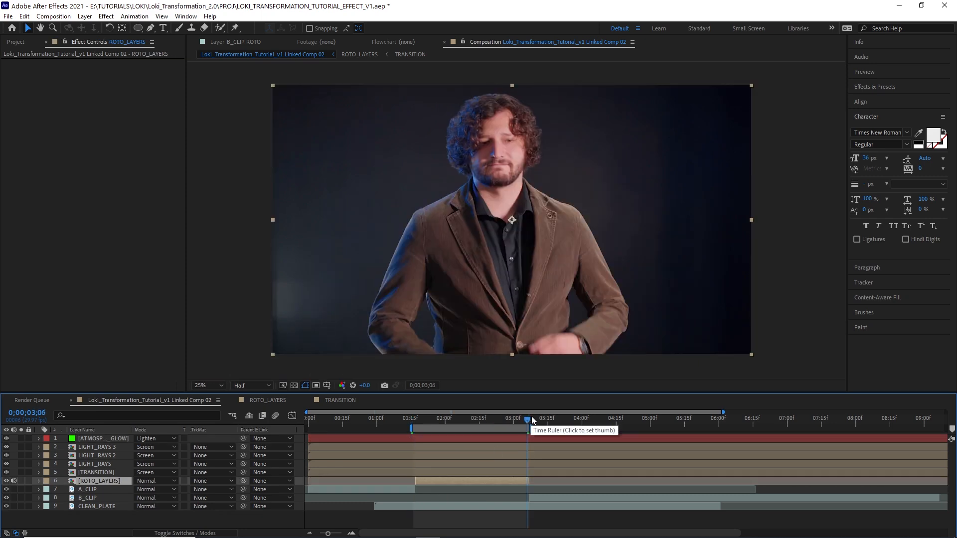
pyautogui.click(414, 417)
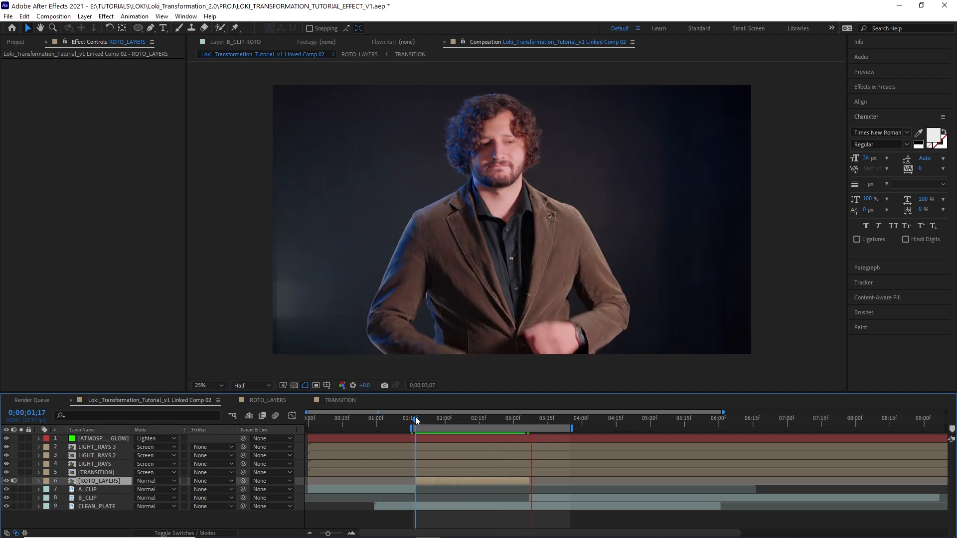
pyautogui.click(532, 420)
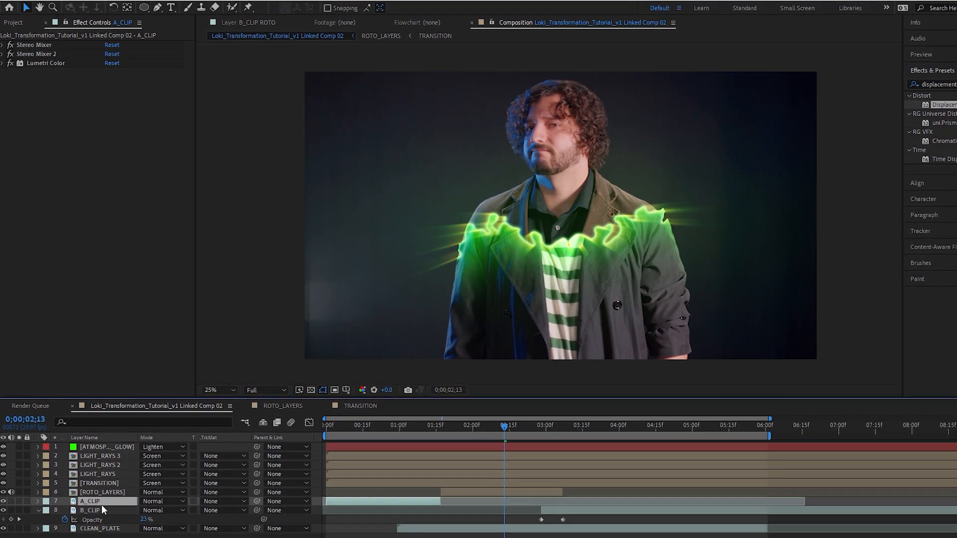
pyautogui.moveTo(436, 36)
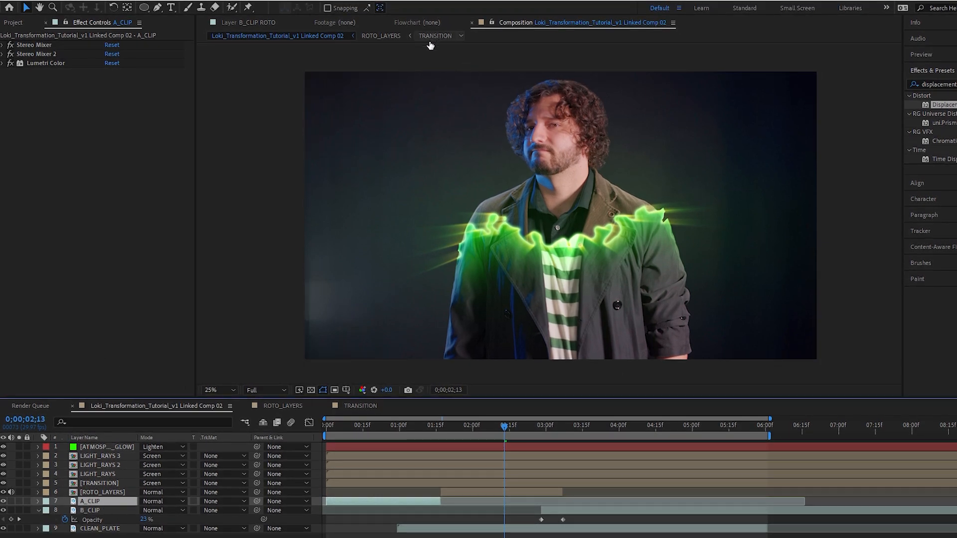
# Enter the TRANSITION comp and set the footage layer to 50% opacity over the splash mask
pyautogui.click(361, 406)
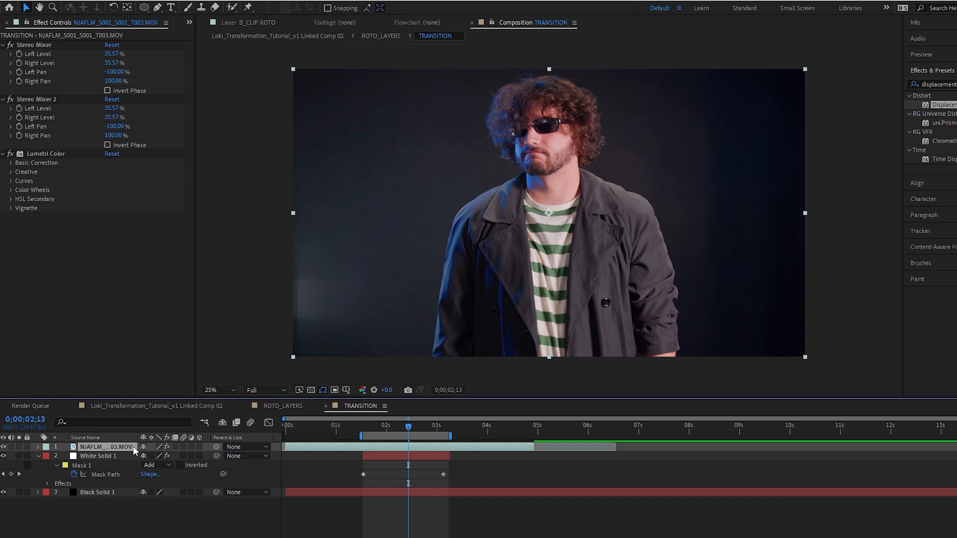
pyautogui.rightClick(104, 447)
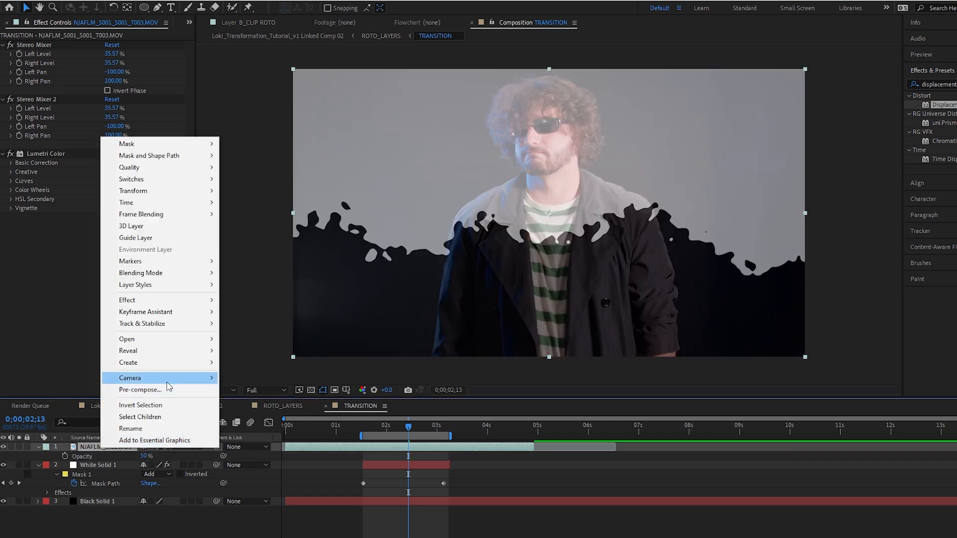
pyautogui.click(186, 308)
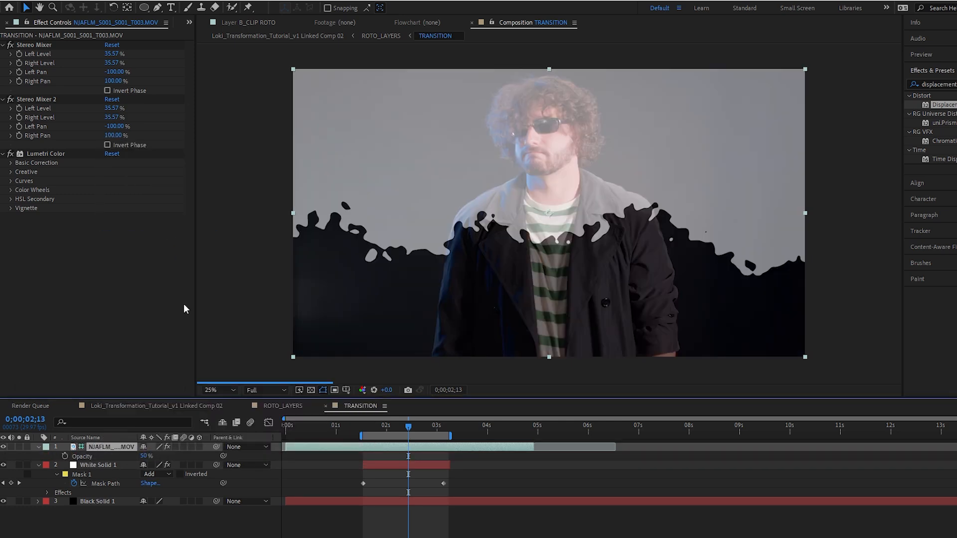
pyautogui.click(98, 465)
pyautogui.write('mesh')
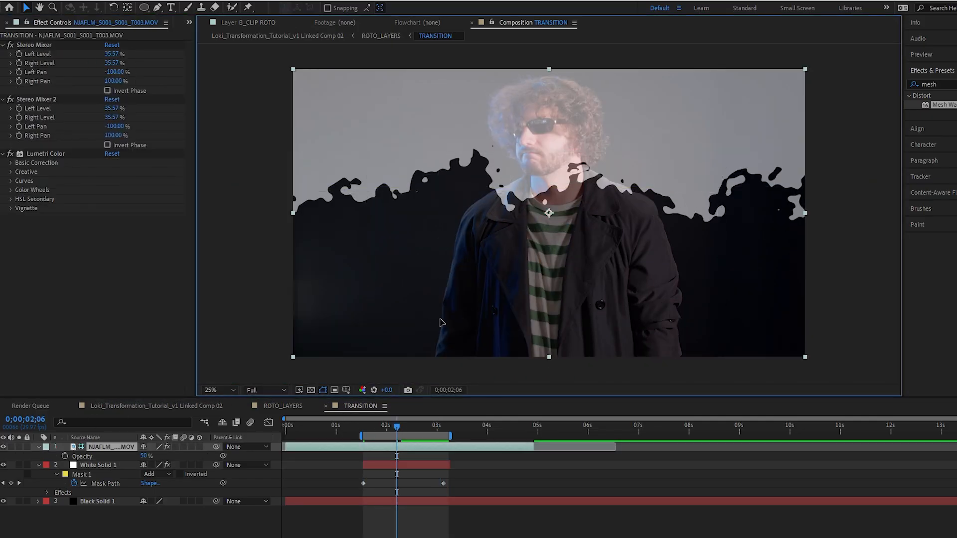
# Apply Mesh Warp with a 7×7 grid to the White Solid 1 splash layer
pyautogui.click(100, 464)
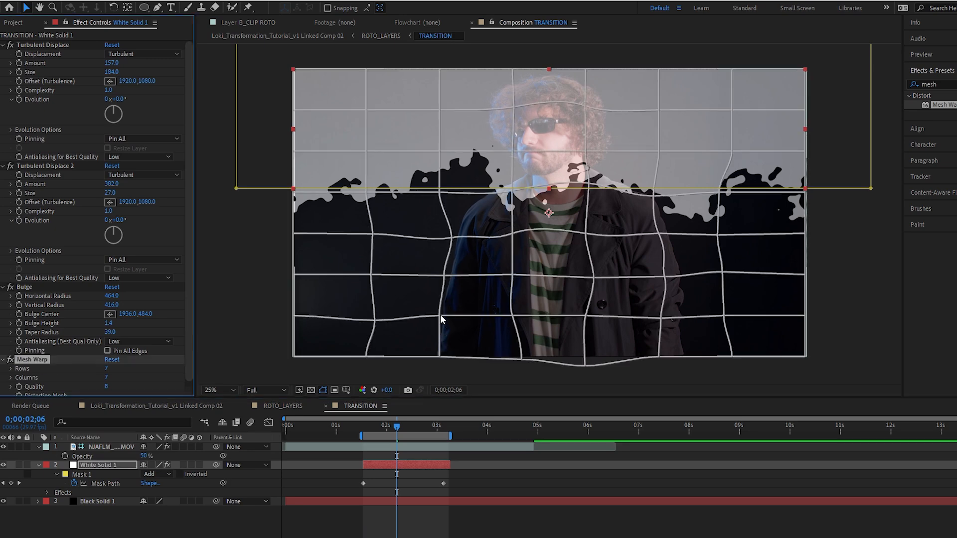